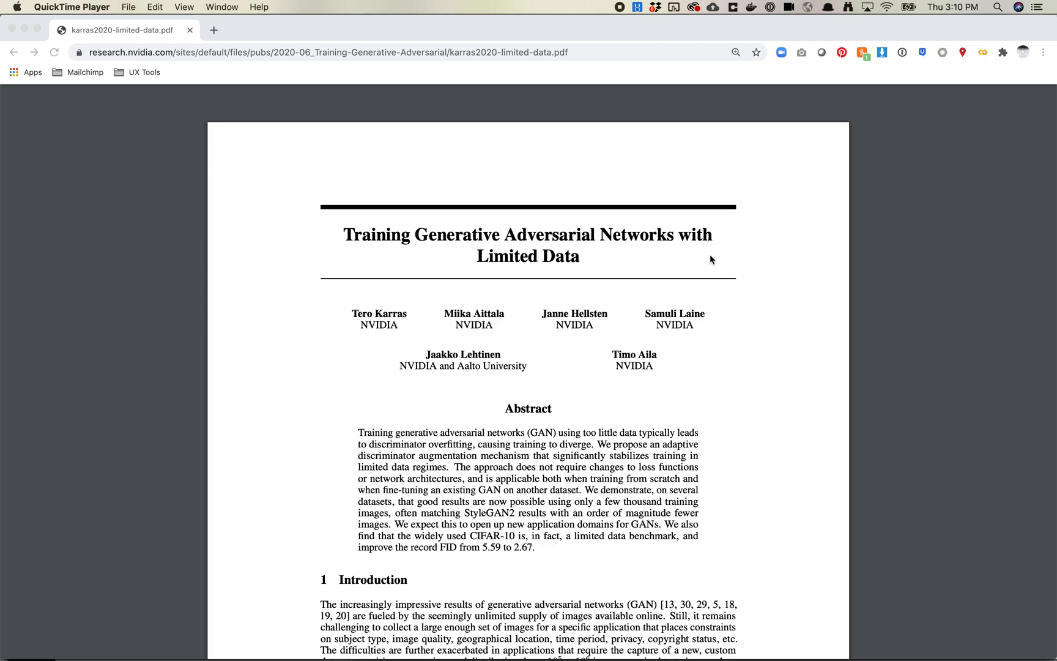
{"action": "mouse_move", "coordinate": [405, 318]}
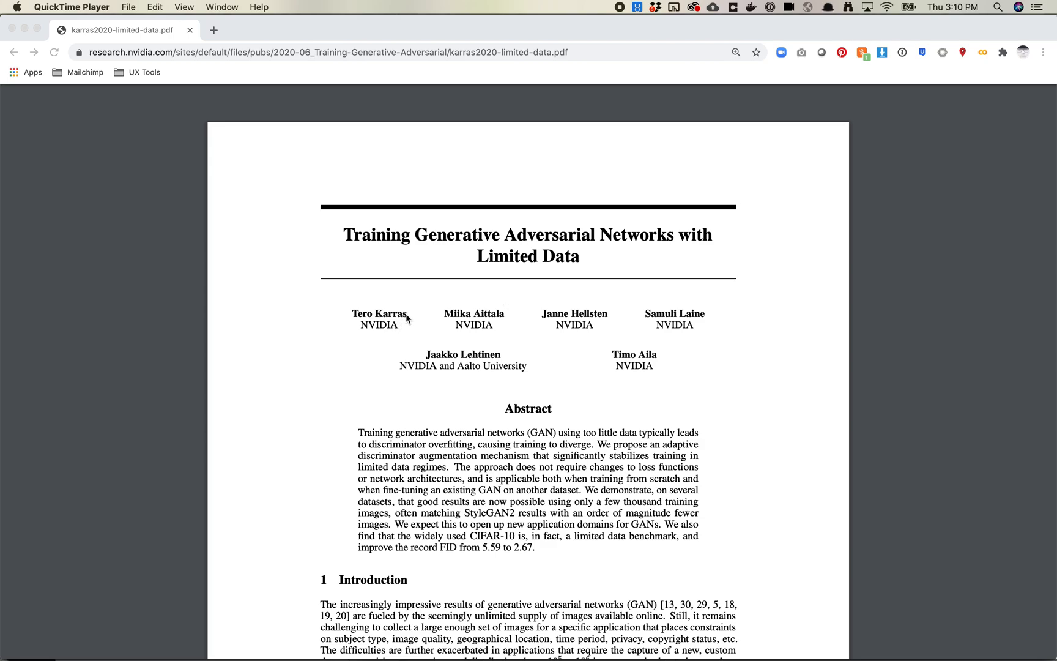
- Scroll the PDF from the title page to Figure 10's generated MetFaces, BreCaHAD, AFHQ Dog and CIFAR-10 images
{"action": "double_click", "coordinate": [394, 313]}
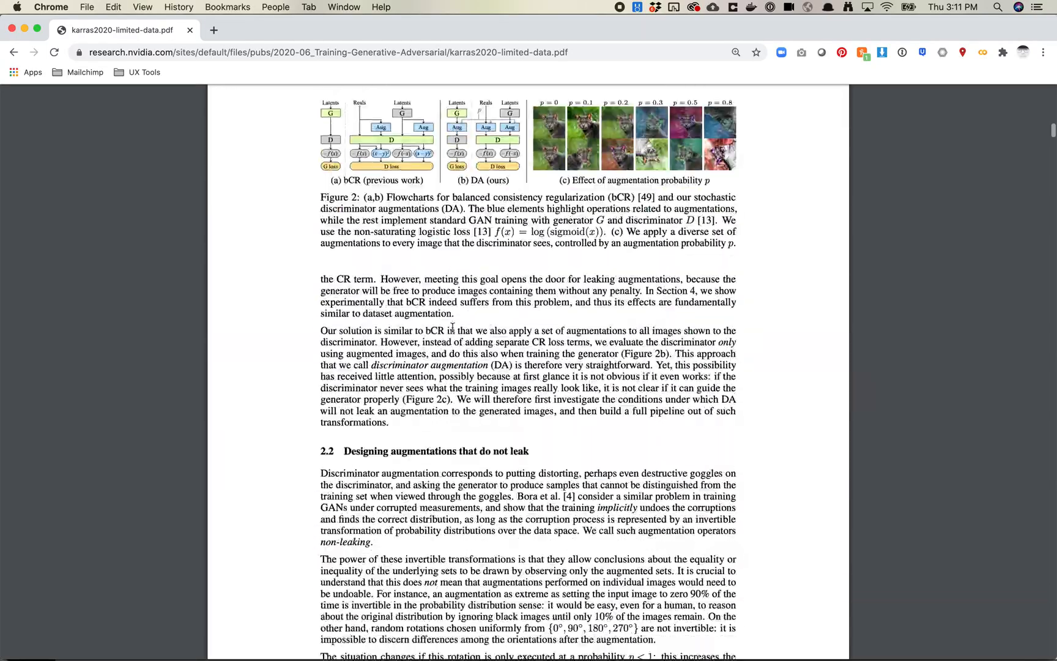
{"action": "scroll", "scroll_direction": "down", "scroll_amount": 3}
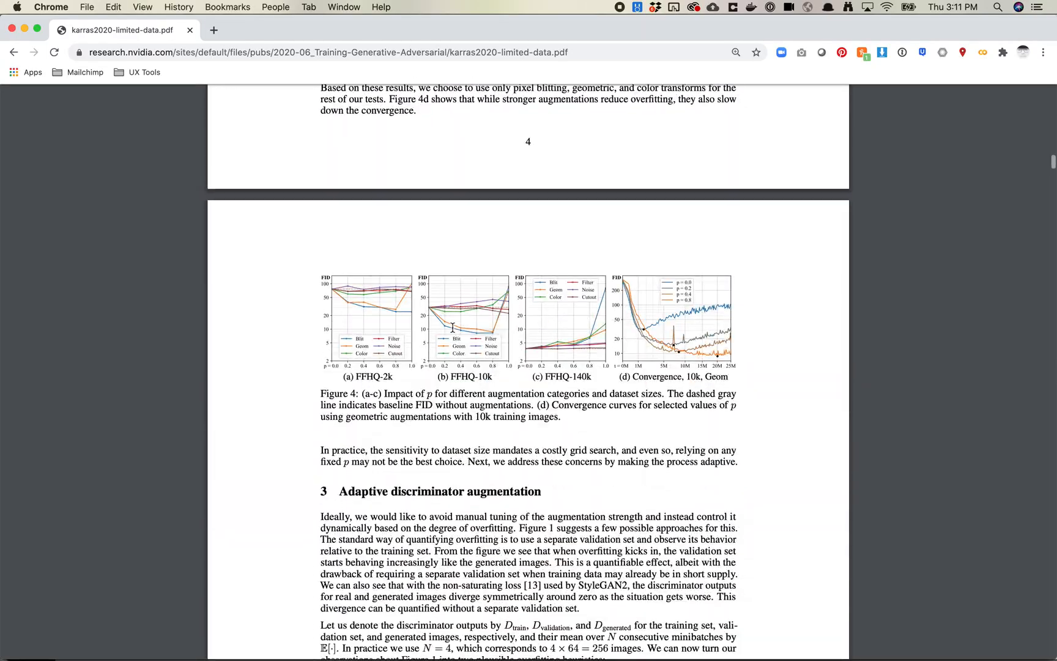
{"action": "scroll", "scroll_direction": "down", "scroll_amount": 3}
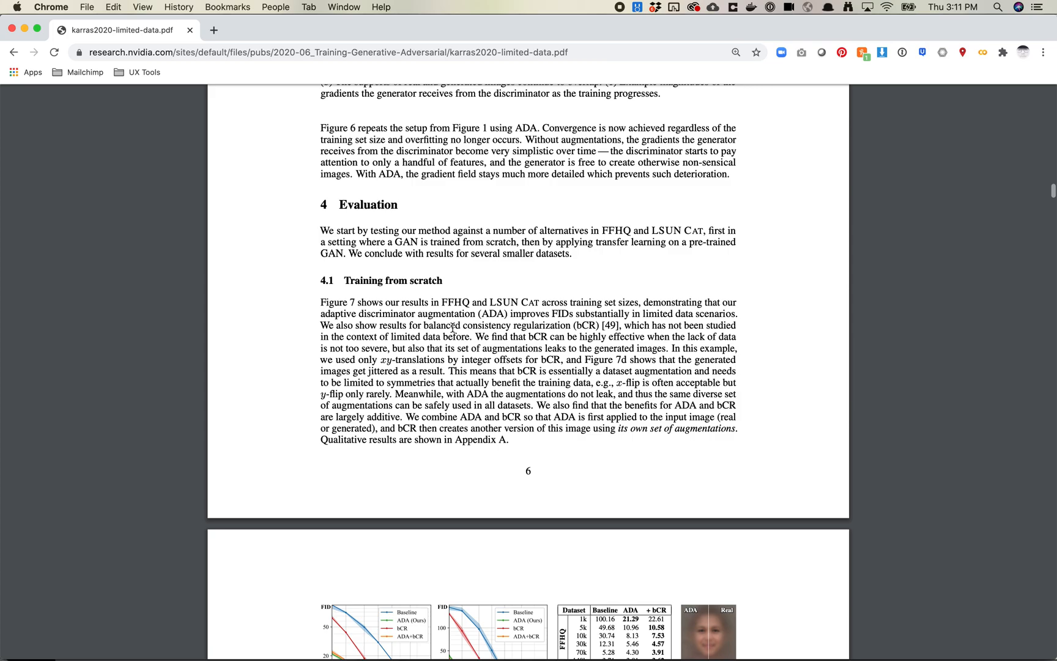
{"action": "scroll", "scroll_direction": "down", "scroll_amount": 3}
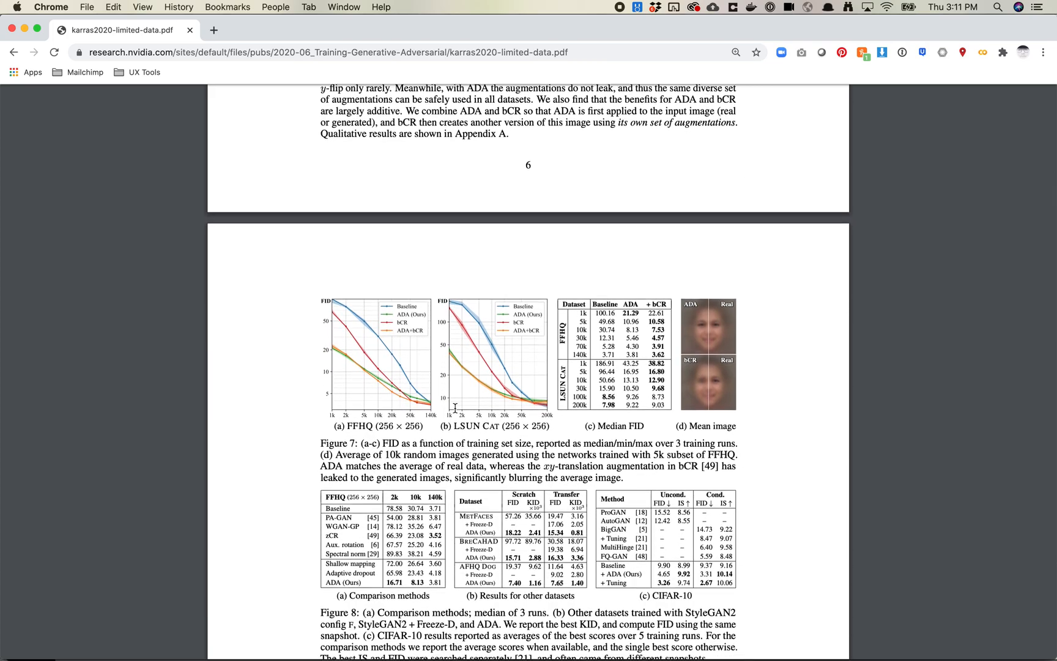
{"action": "scroll", "scroll_direction": "down", "scroll_amount": 3}
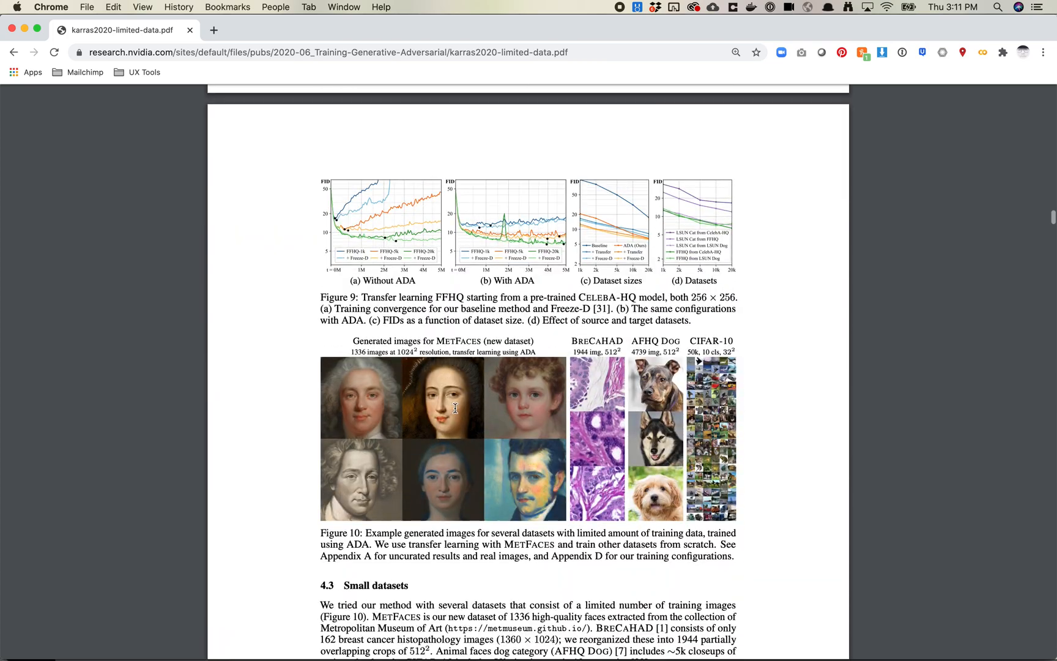
{"action": "scroll", "scroll_direction": "down", "scroll_amount": 3}
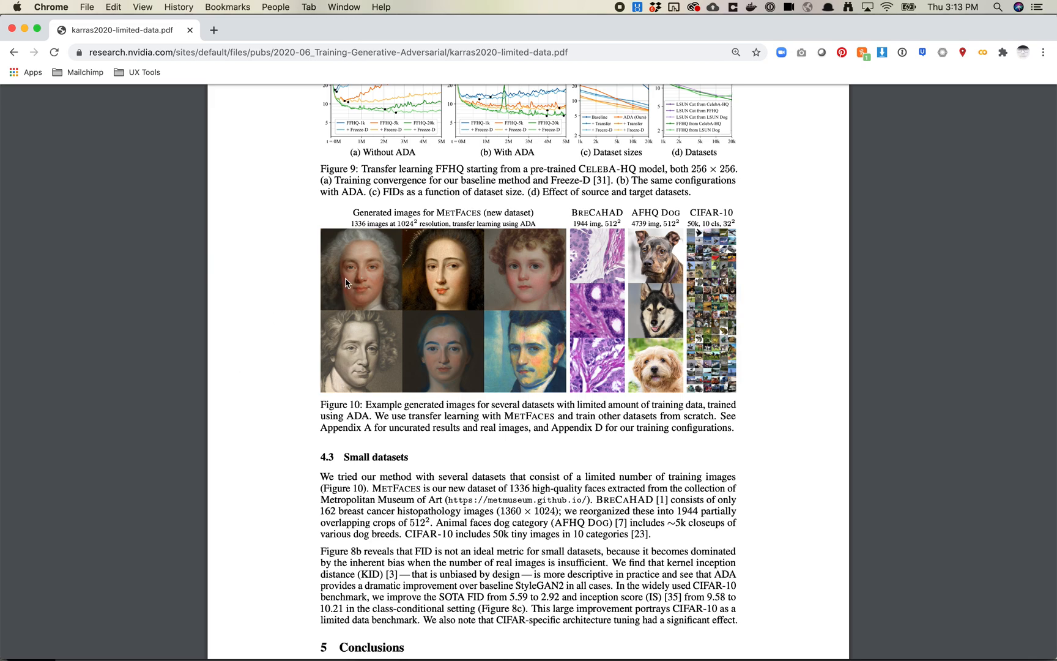
{"action": "mouse_move", "coordinate": [362, 287]}
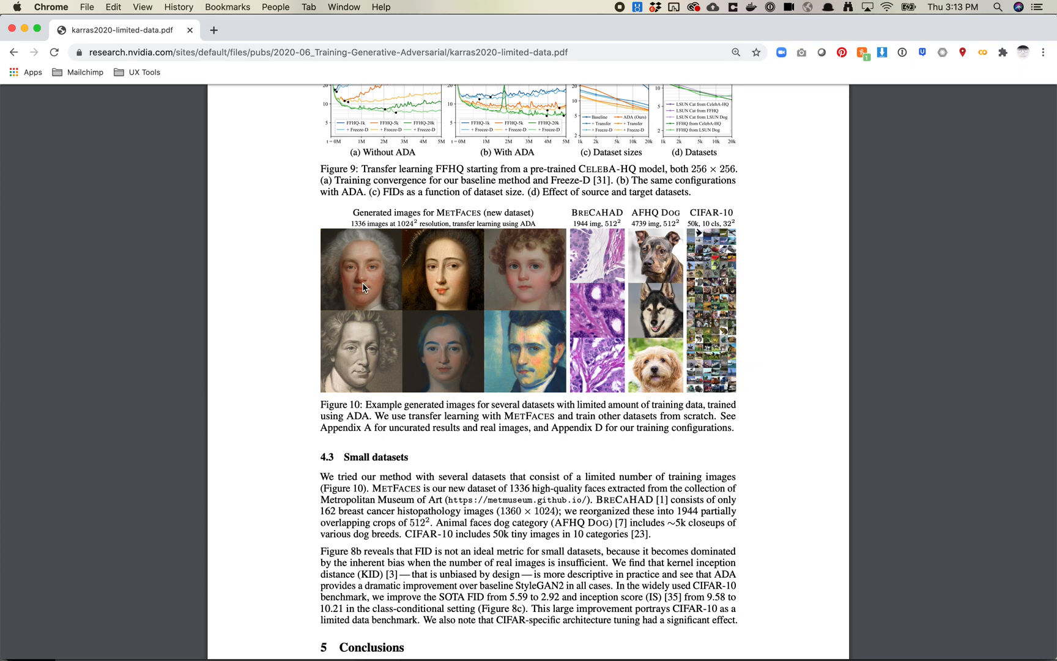
- Scroll through the appendix image grids of faces, dogs and BreCaHAD histology samples
{"action": "scroll", "scroll_direction": "down", "scroll_amount": 3}
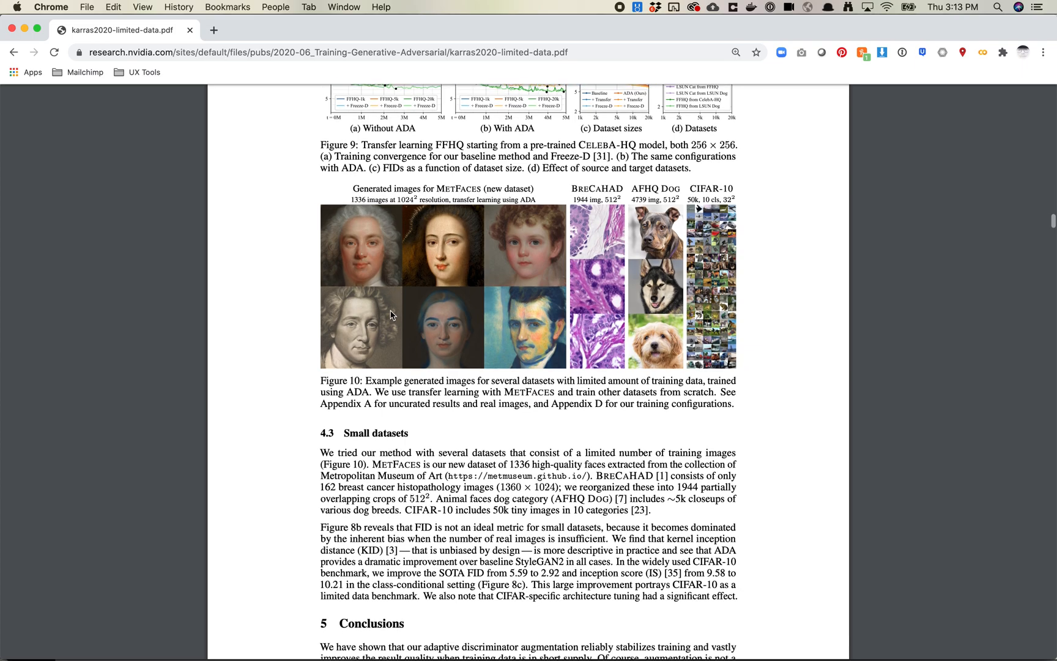
{"action": "scroll", "scroll_direction": "down", "scroll_amount": 3}
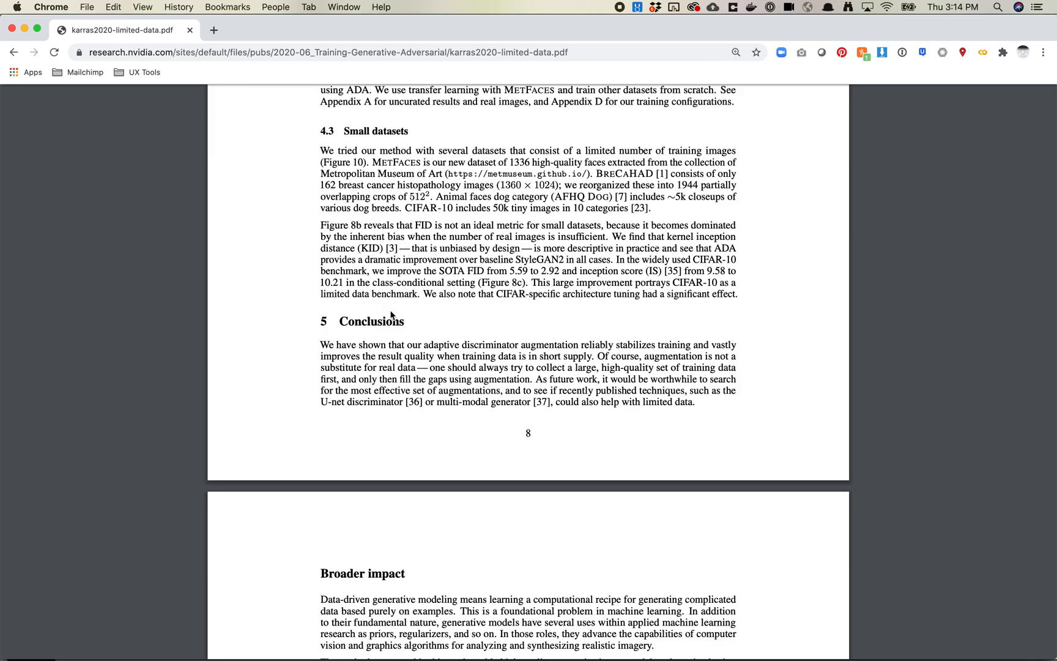
{"action": "mouse_move", "coordinate": [404, 313]}
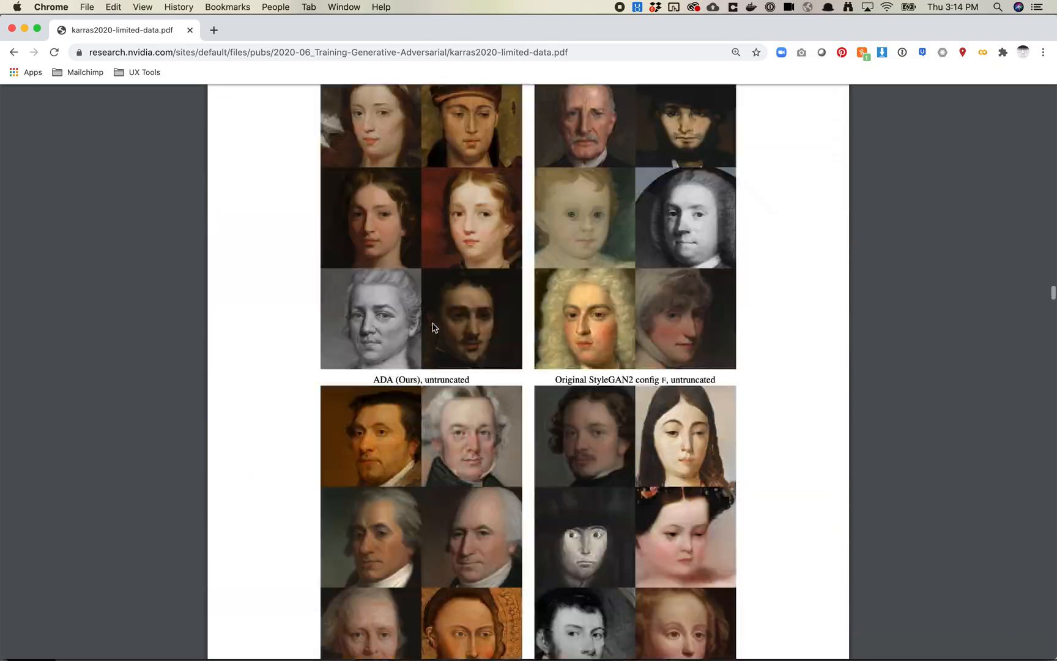
{"action": "scroll", "scroll_direction": "down", "scroll_amount": 3}
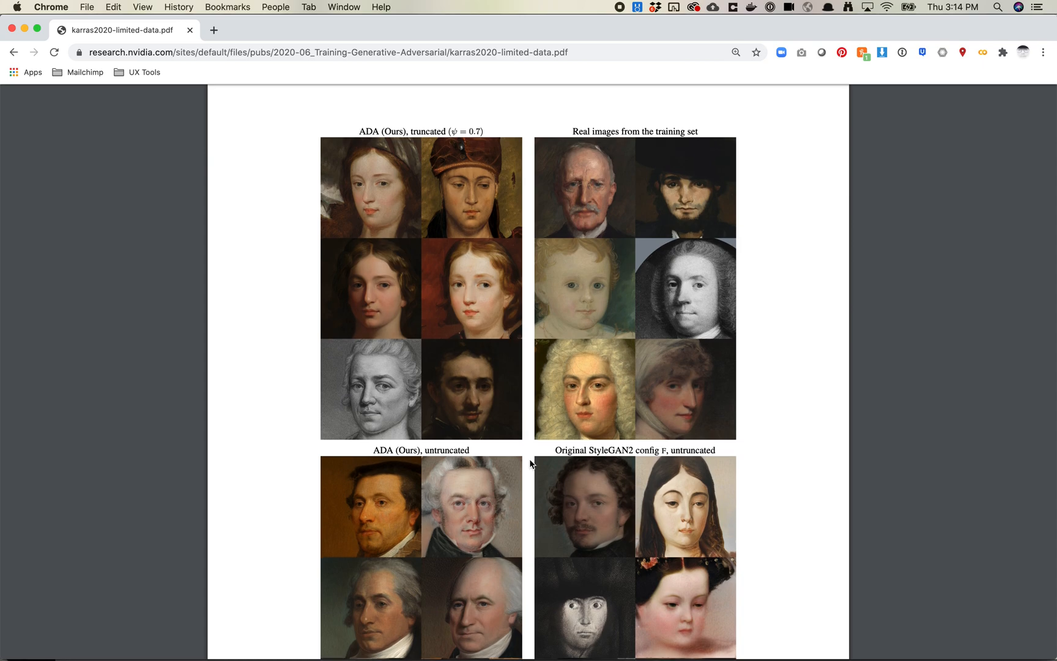
{"action": "scroll", "scroll_direction": "down", "scroll_amount": 3}
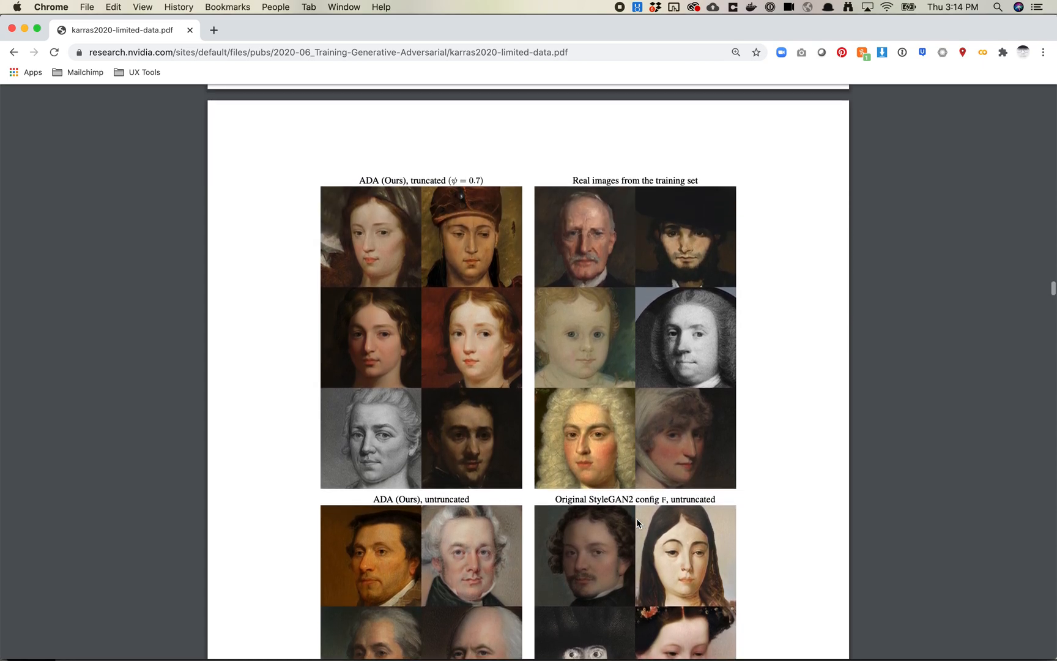
{"action": "scroll", "scroll_direction": "down", "scroll_amount": 3}
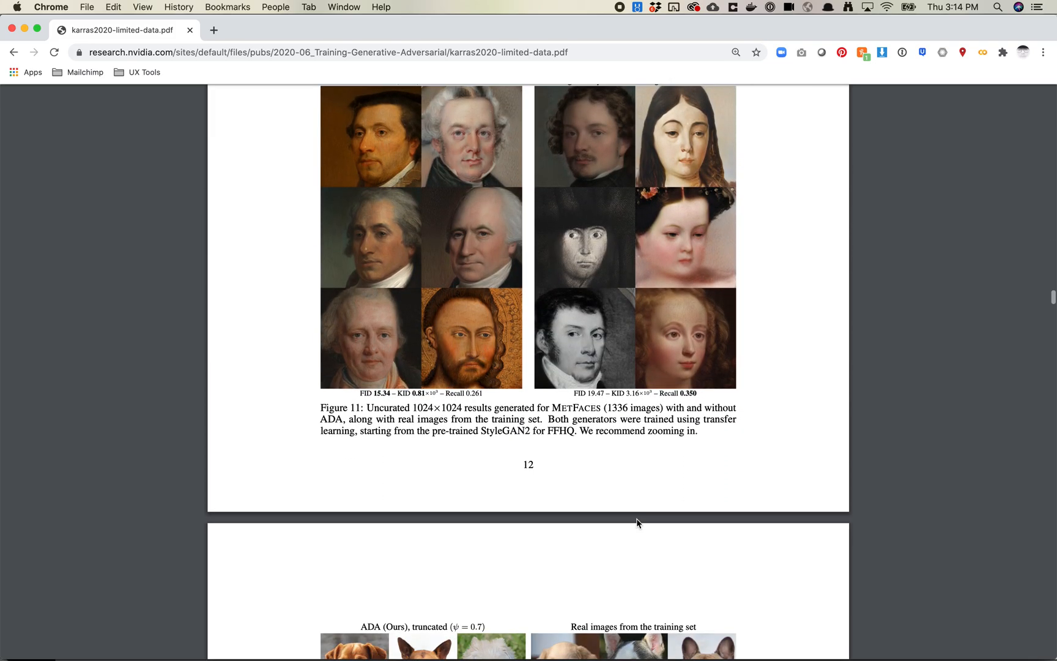
{"action": "scroll", "scroll_direction": "down", "scroll_amount": 3}
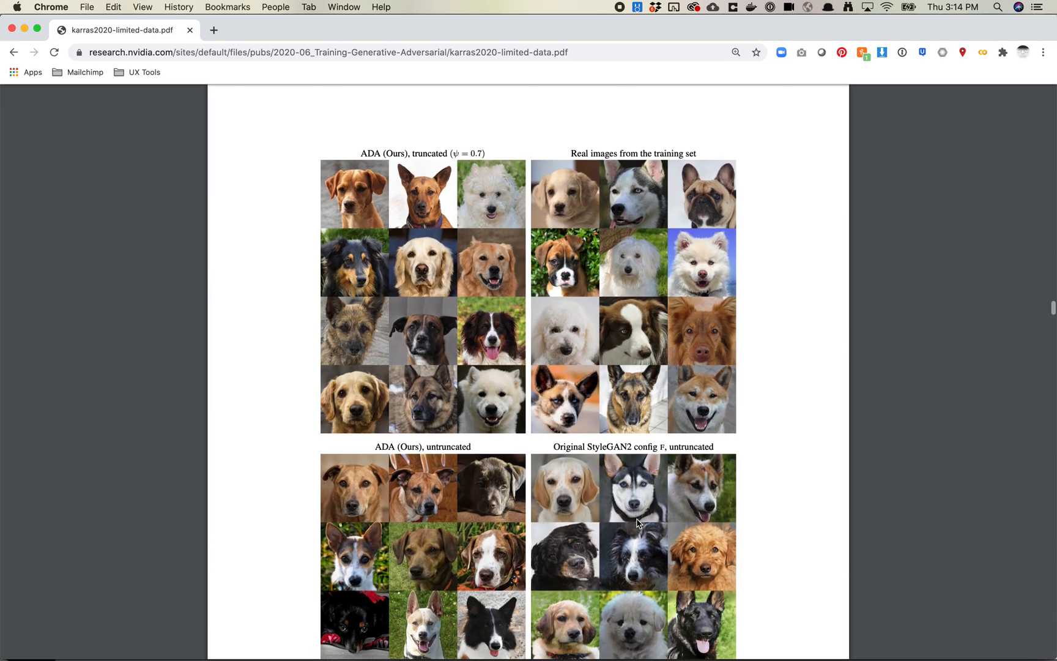
{"action": "scroll", "scroll_direction": "down", "scroll_amount": 3}
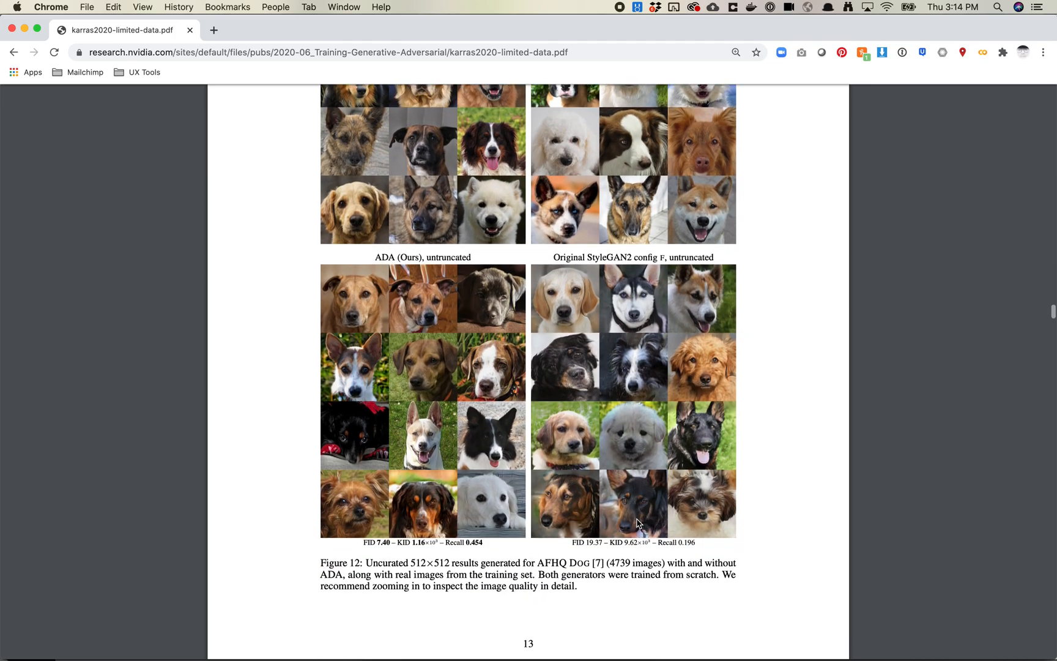
- Continue past the CIFAR-10 figures to the 2k/5k/30k/140k BigGAN and StyleGAN2 face comparison
{"action": "scroll", "scroll_direction": "down", "scroll_amount": 3}
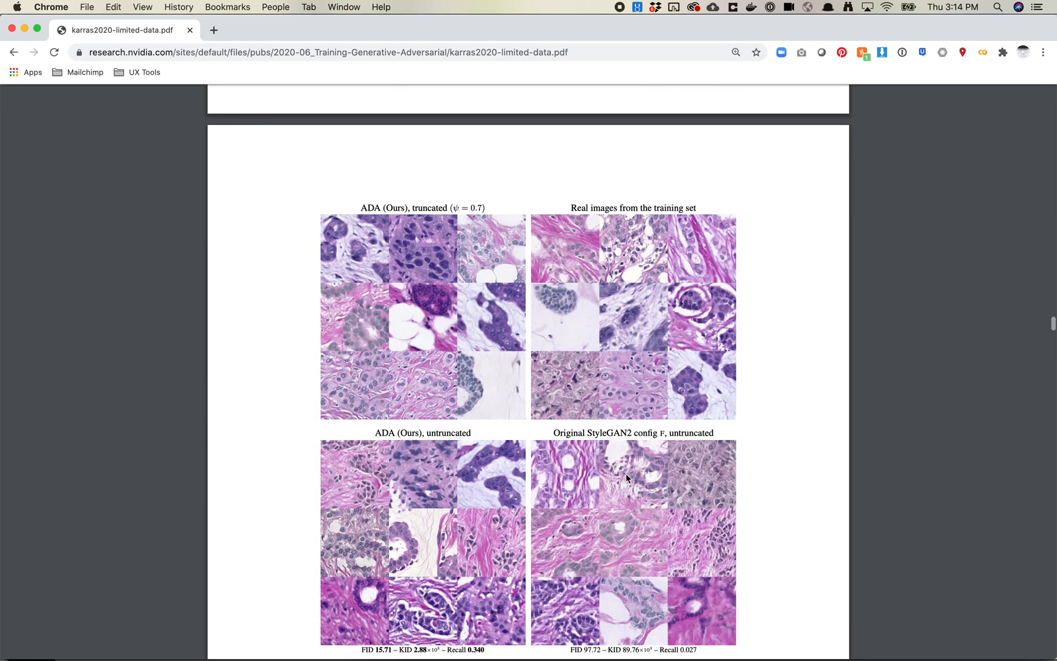
{"action": "mouse_move", "coordinate": [654, 454]}
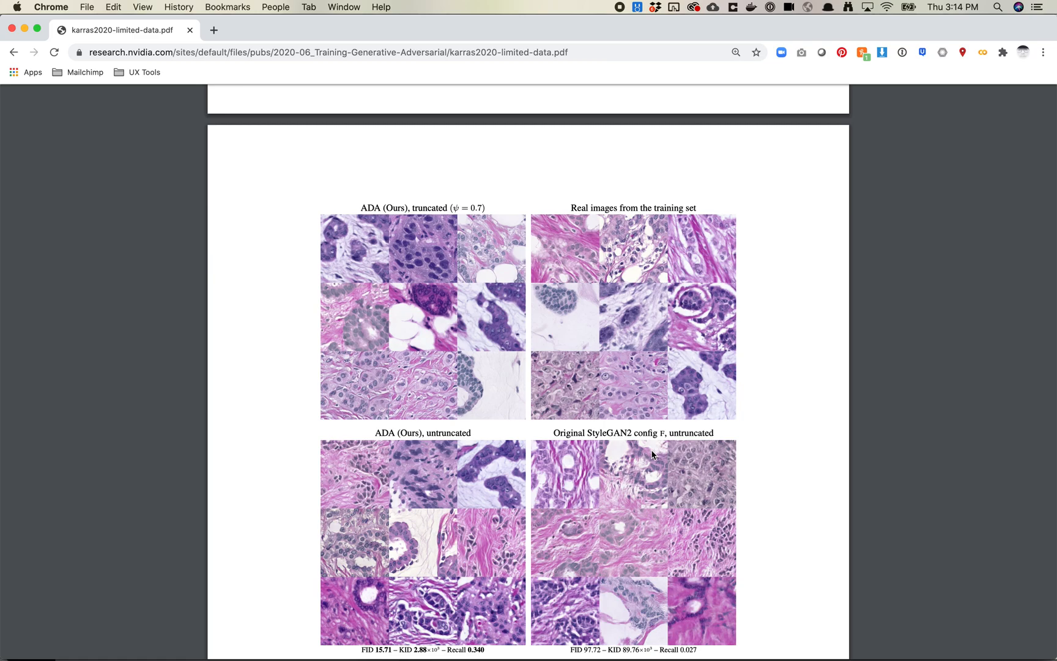
{"action": "scroll", "scroll_direction": "down", "scroll_amount": 3}
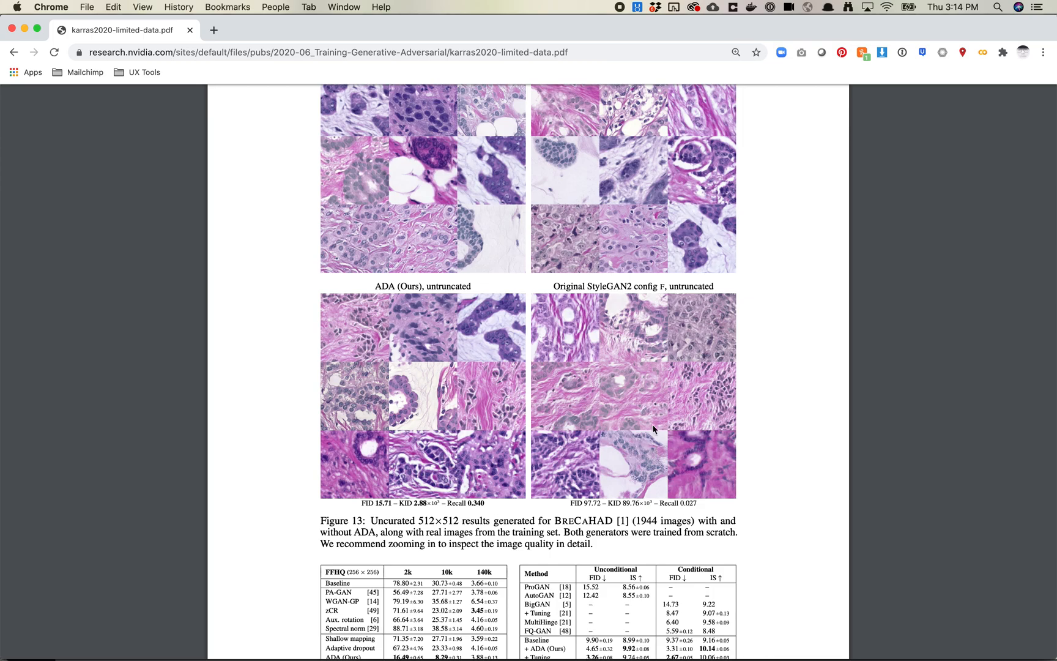
{"action": "scroll", "scroll_direction": "down", "scroll_amount": 3}
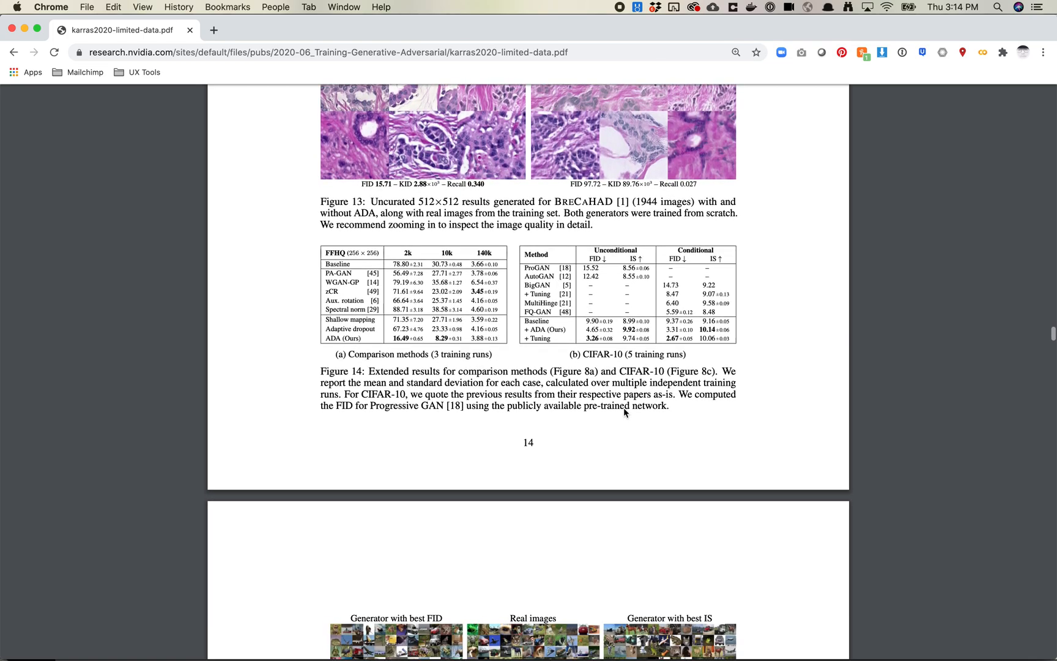
{"action": "scroll", "scroll_direction": "down", "scroll_amount": 3}
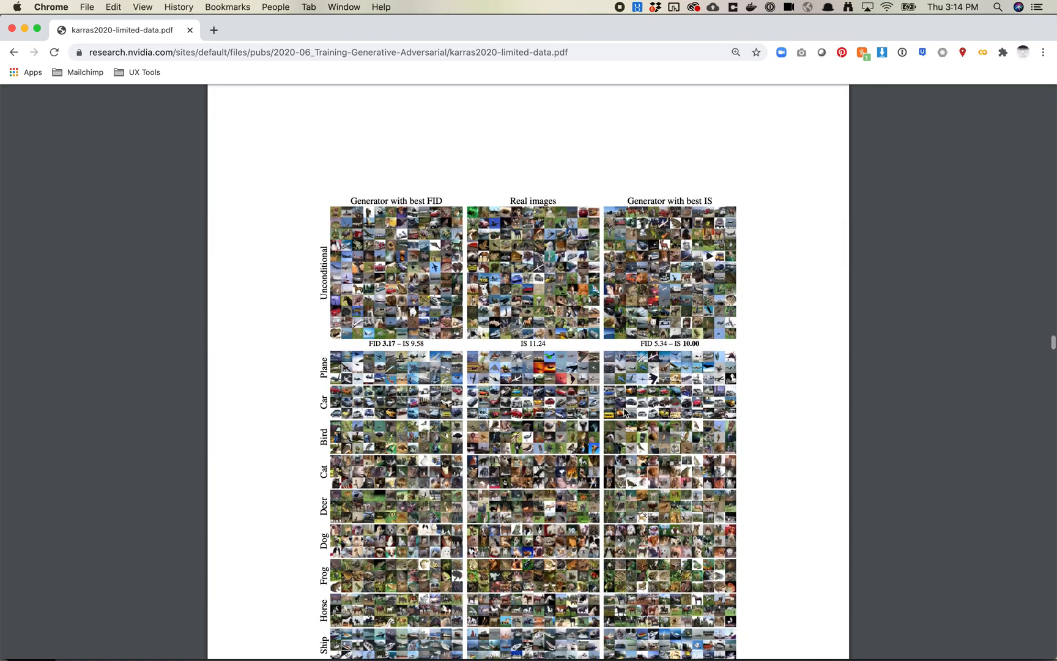
{"action": "scroll", "scroll_direction": "down", "scroll_amount": 3}
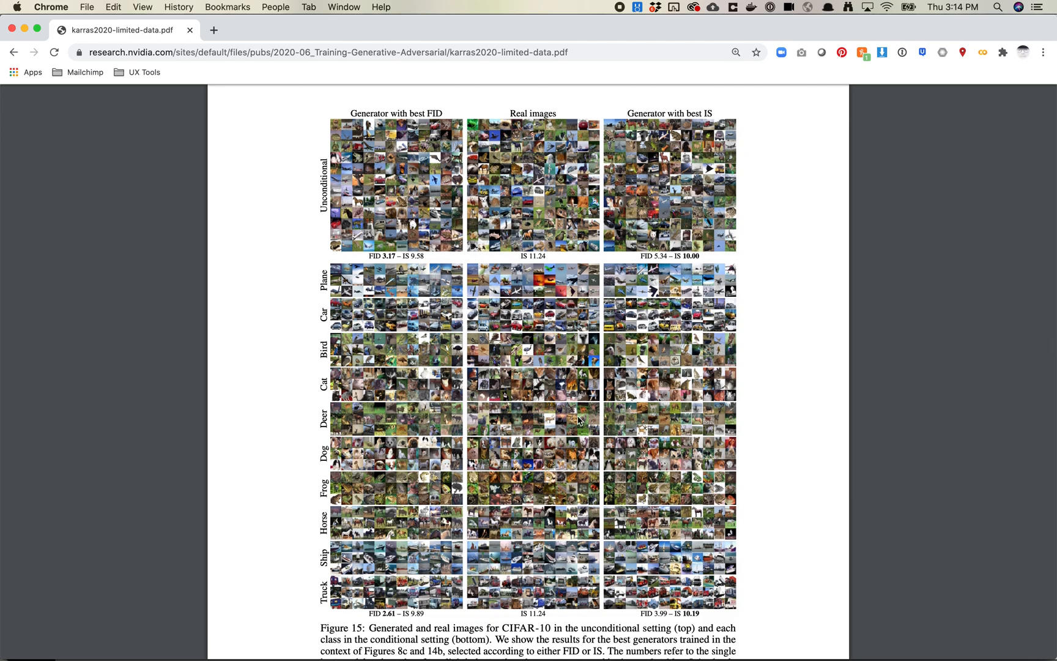
{"action": "scroll", "scroll_direction": "down", "scroll_amount": 3}
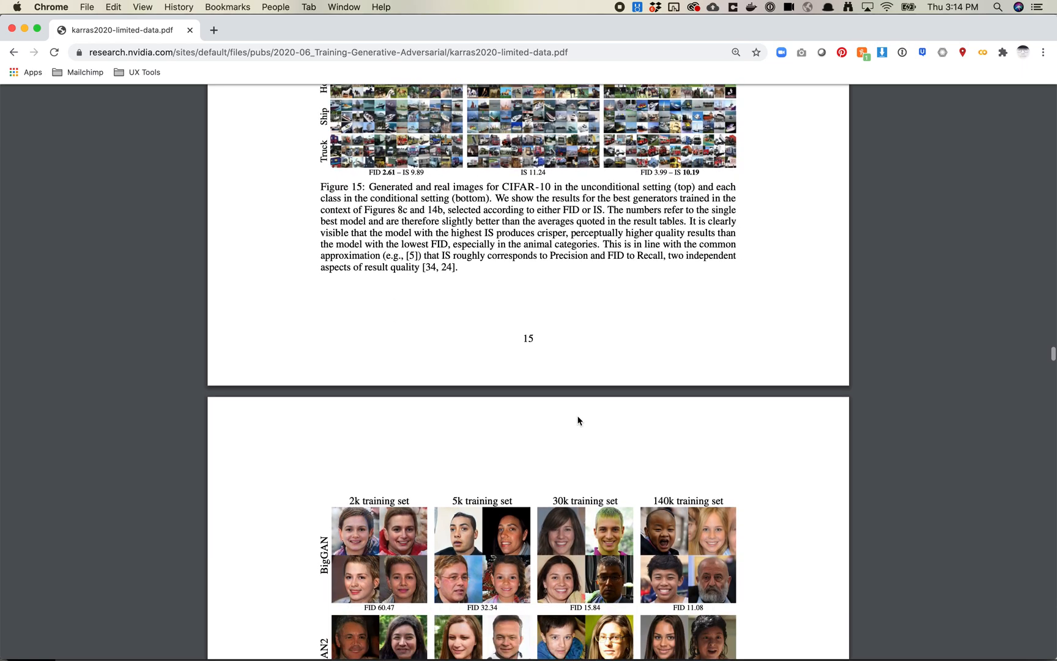
{"action": "scroll", "scroll_direction": "down", "scroll_amount": 3}
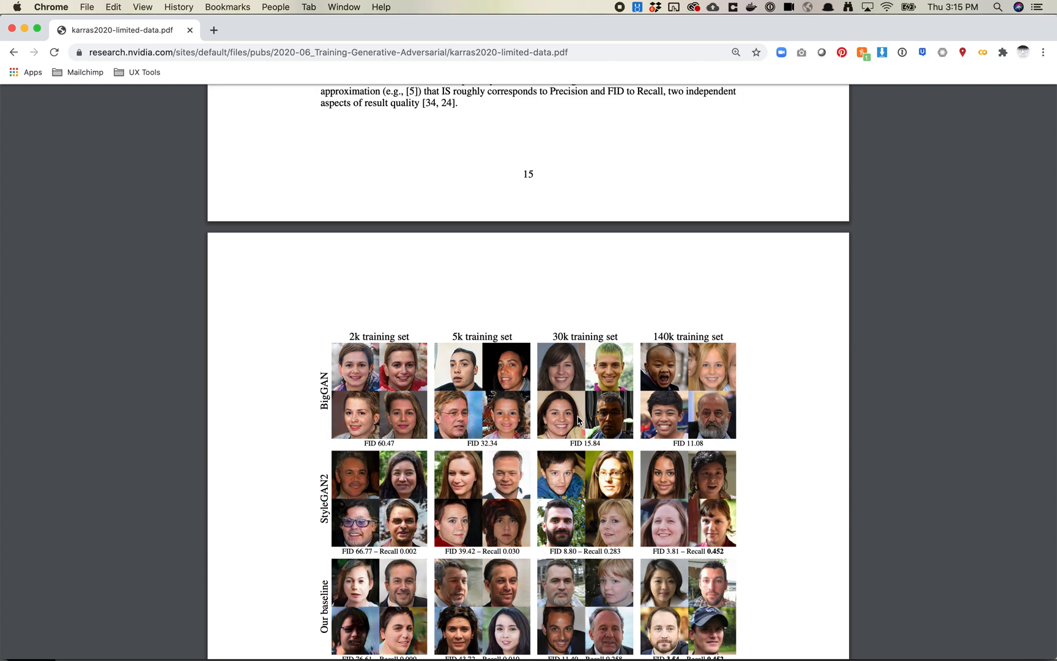
{"action": "mouse_move", "coordinate": [626, 170]}
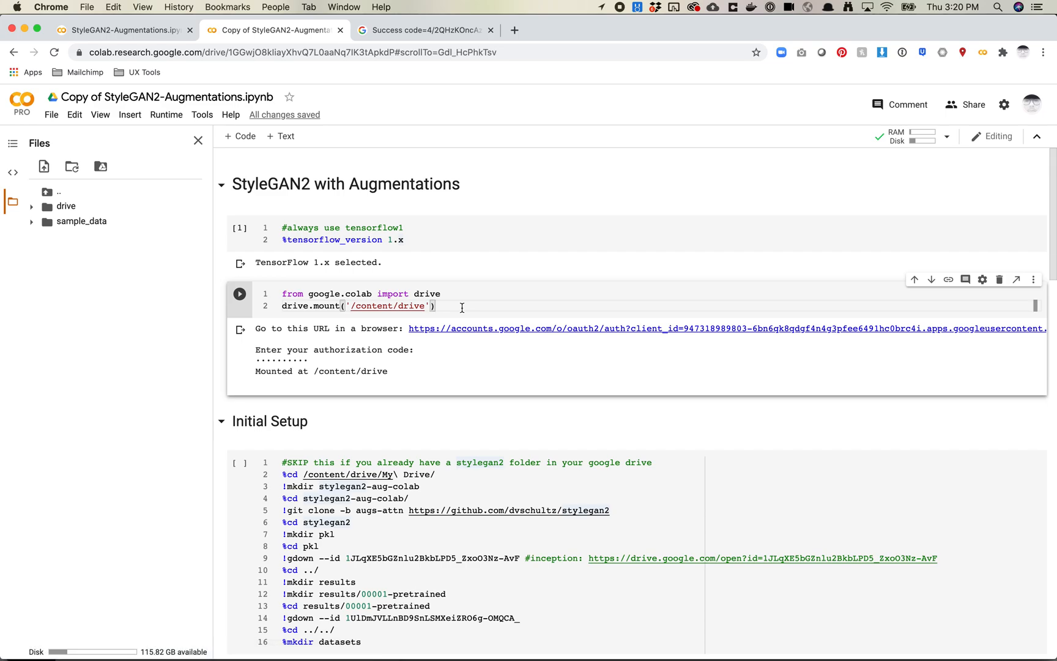
- Scroll the StyleGAN2 augmentations notebook to the Initial Setup commands
{"action": "scroll", "scroll_direction": "down", "scroll_amount": 3}
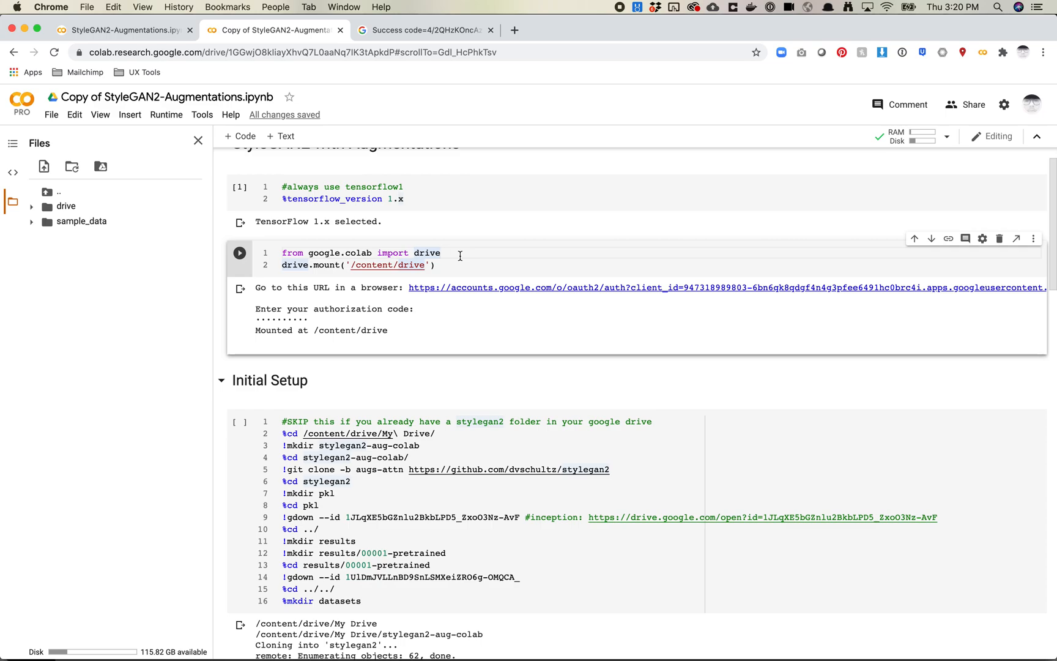
{"action": "mouse_move", "coordinate": [437, 276]}
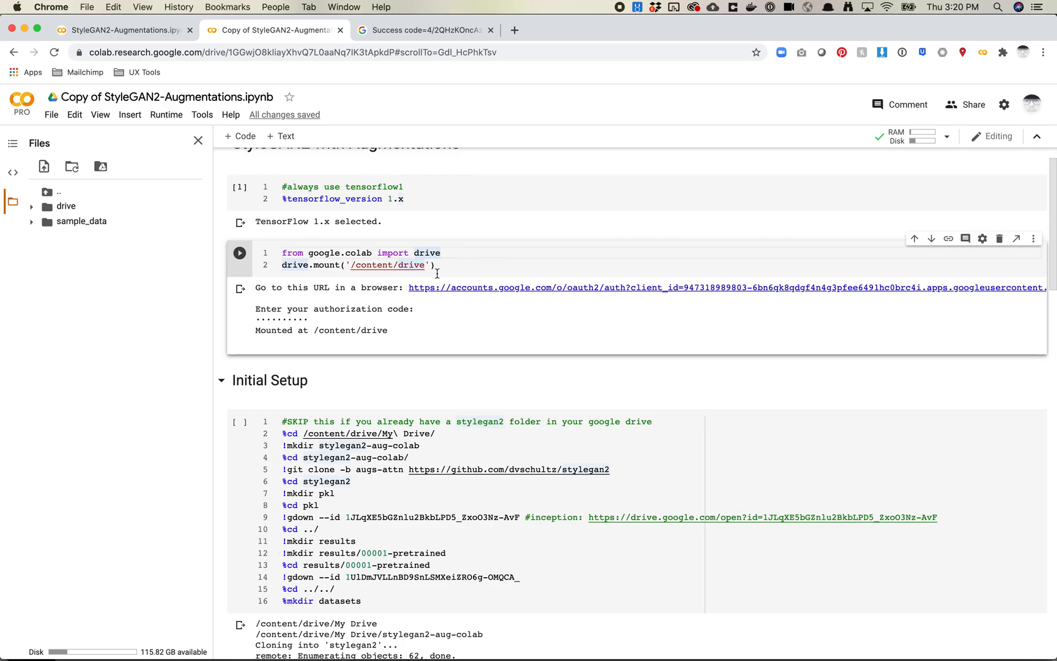
{"action": "mouse_move", "coordinate": [479, 263]}
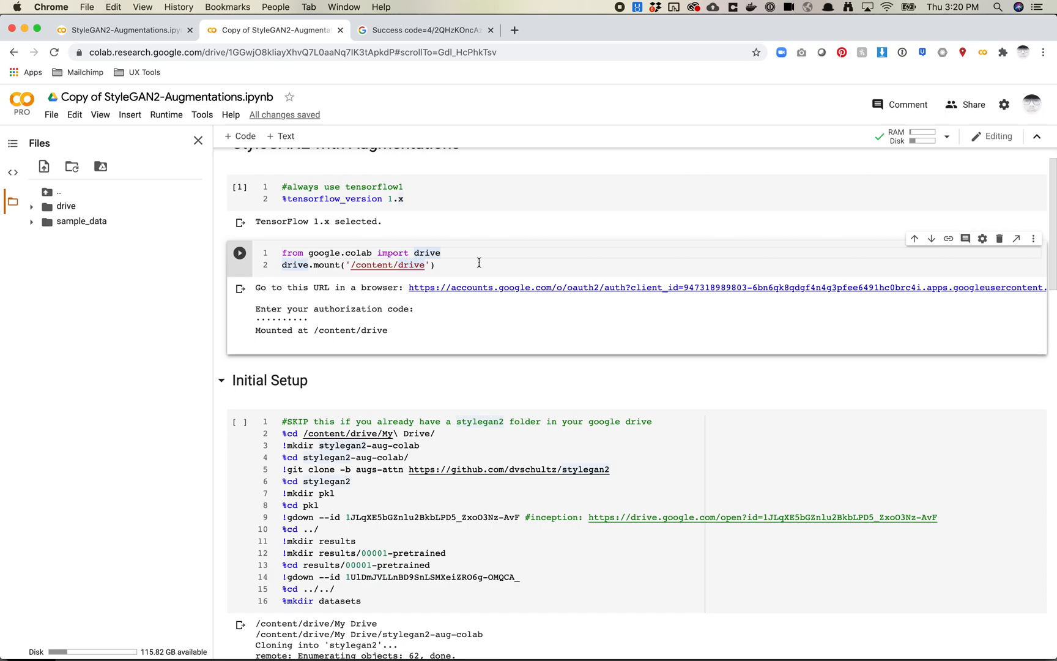
{"action": "scroll", "scroll_direction": "down", "scroll_amount": 3}
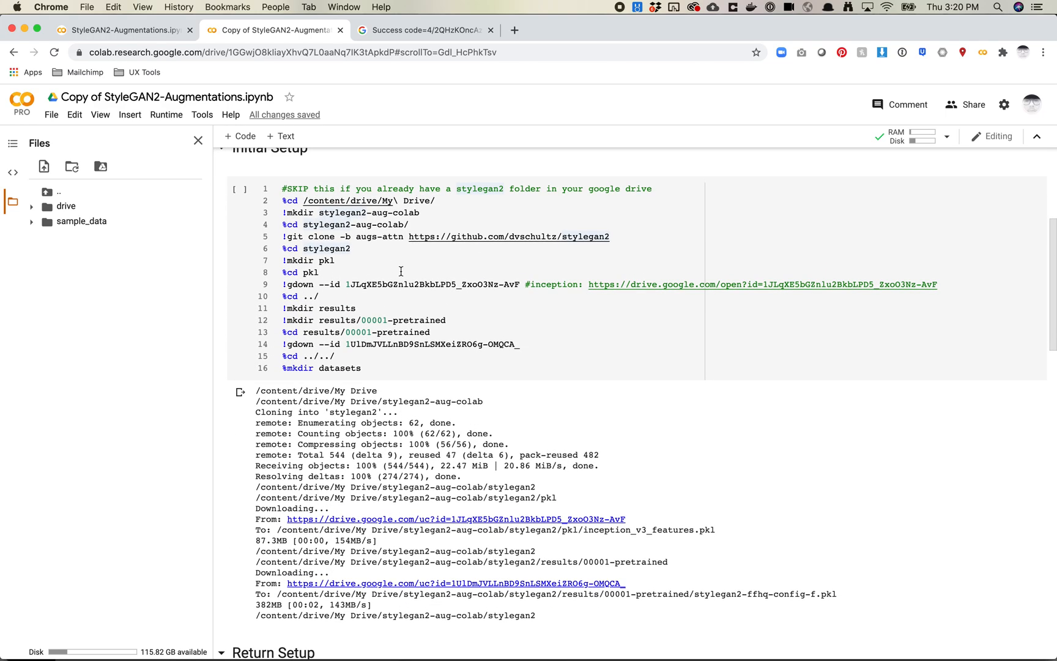
{"action": "left_click", "coordinate": [412, 226]}
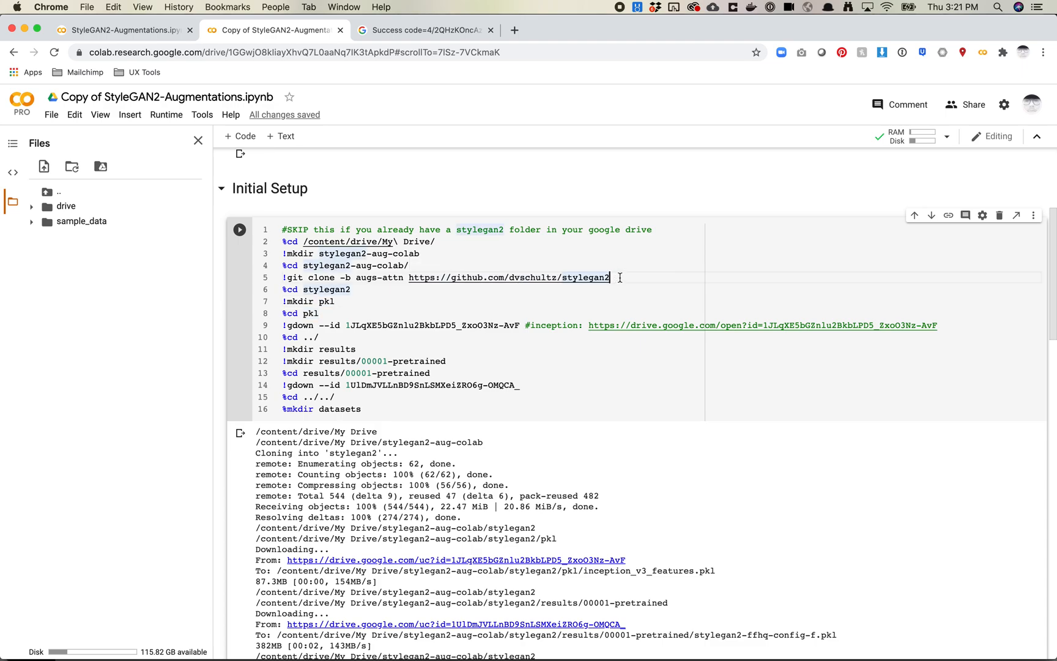
- Highlight the stylegan2 repository URL and the augs-attn branch name in the git clone command
{"action": "left_click_drag", "start_coordinate": [610, 277], "coordinate": [317, 276]}
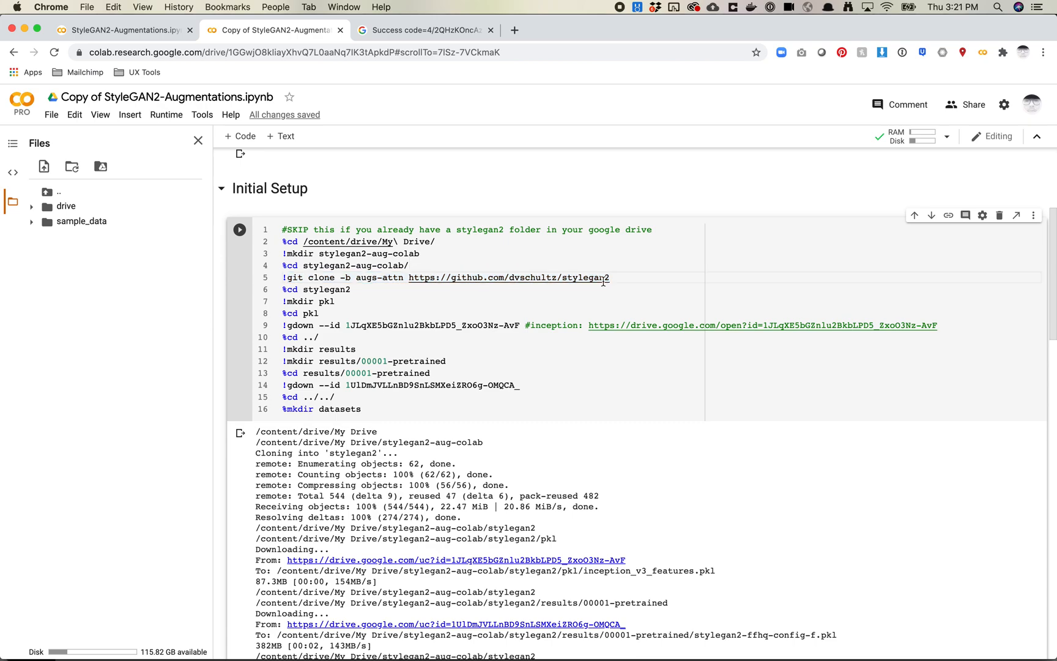
{"action": "left_click_drag", "start_coordinate": [407, 277], "coordinate": [607, 277]}
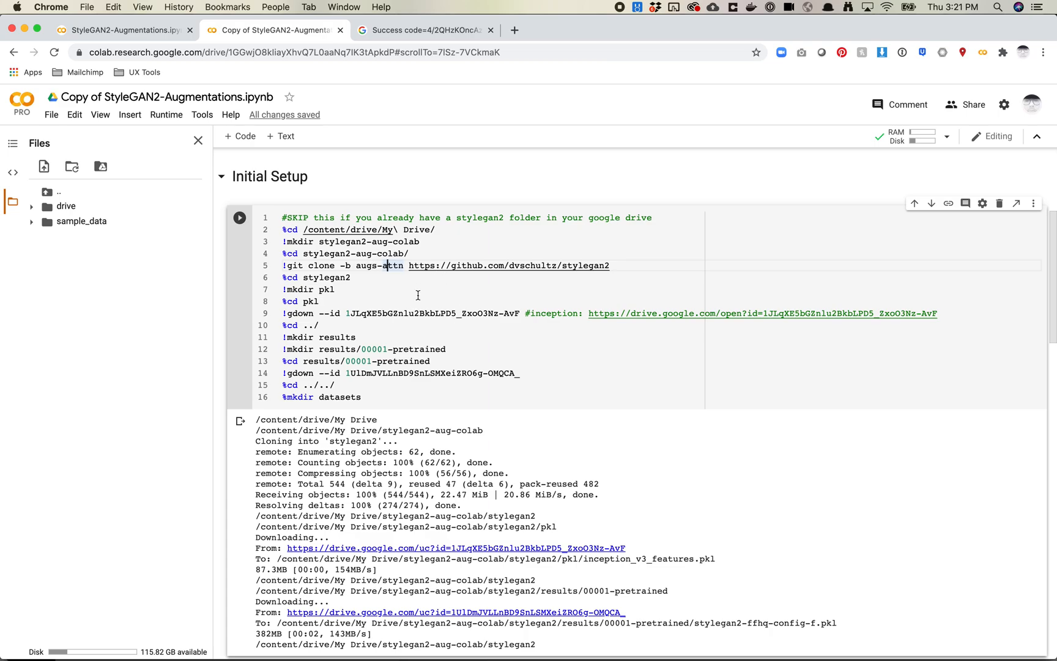
{"action": "scroll", "scroll_direction": "down", "scroll_amount": 3}
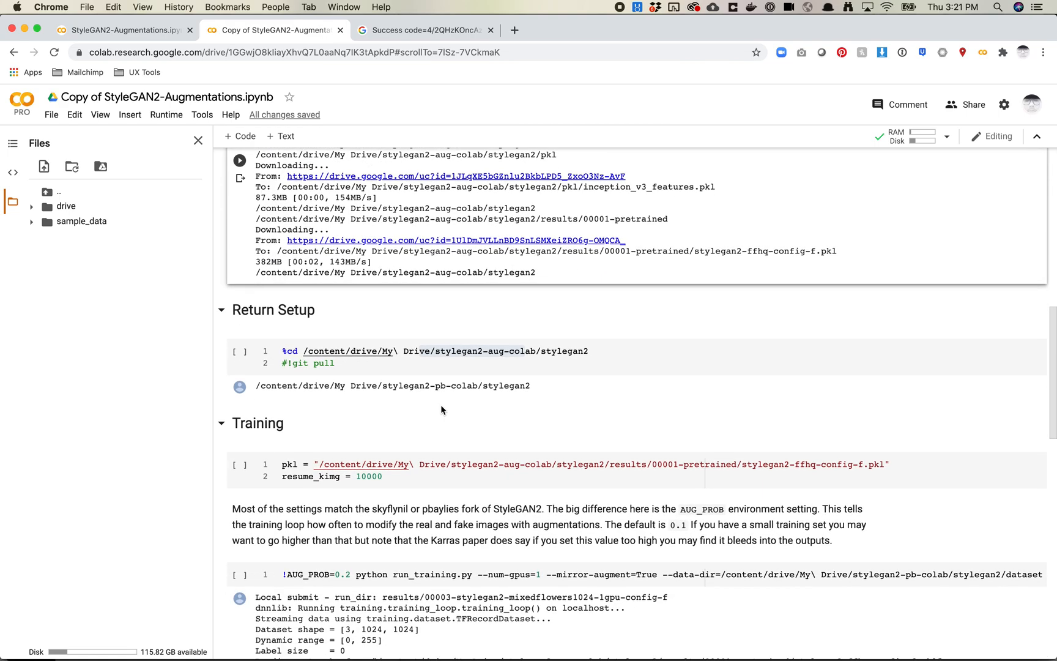
- Run the Return Setup cell so the working folder is stylegan2-aug-colab/stylegan2 on Drive
{"action": "scroll", "scroll_direction": "down", "scroll_amount": 3}
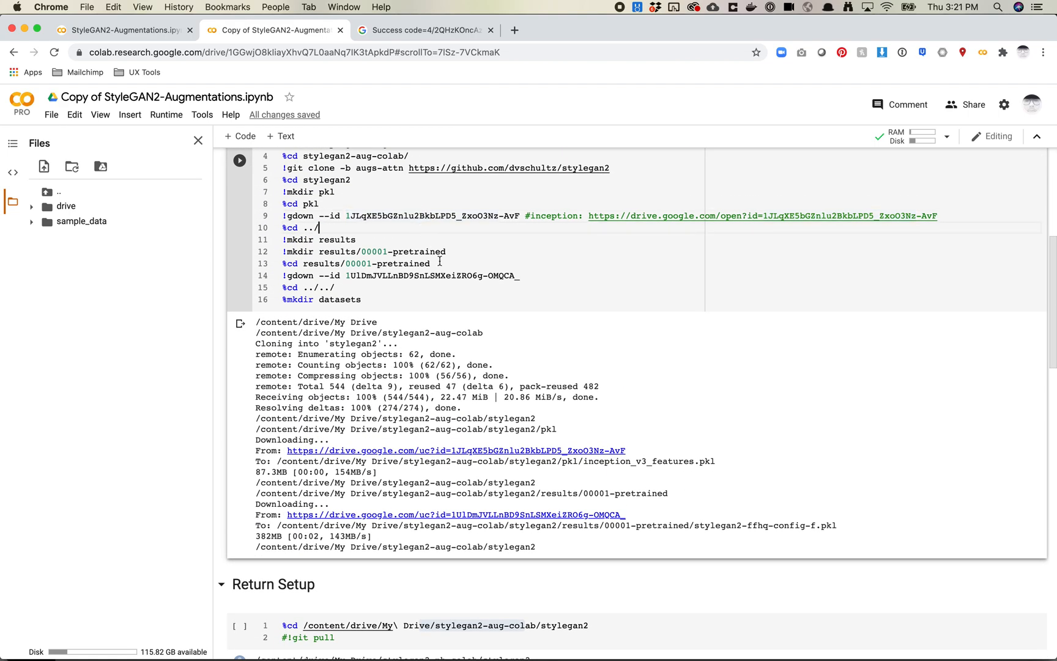
{"action": "scroll", "scroll_direction": "down", "scroll_amount": 3}
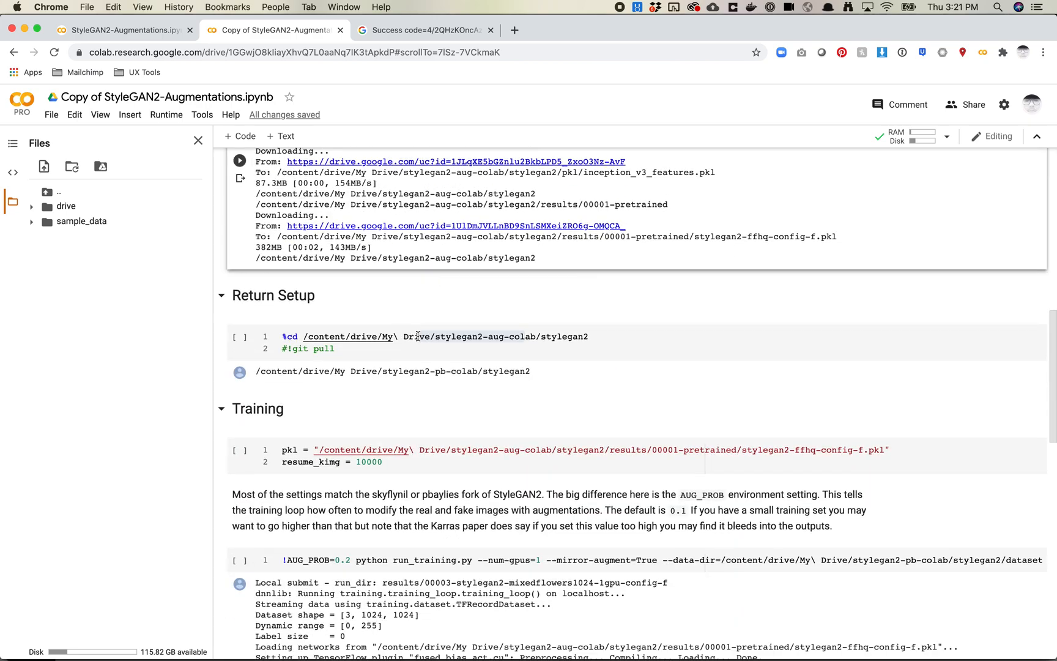
{"action": "left_click", "coordinate": [432, 337]}
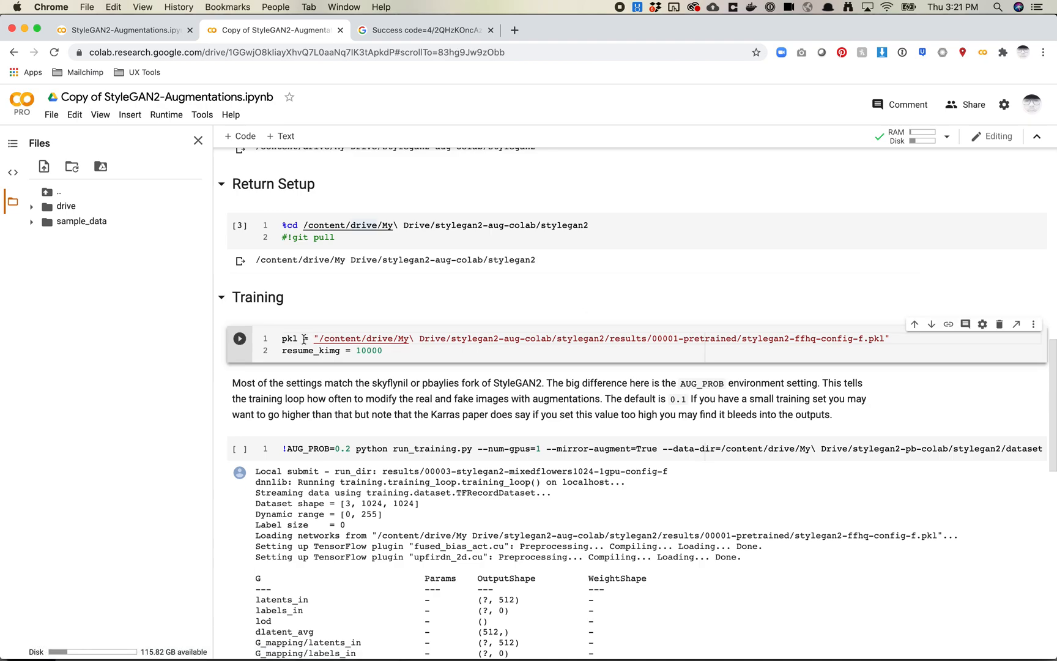
- Highlight the pretrained FFHQ network file path in the Training cell
{"action": "left_click_drag", "start_coordinate": [306, 338], "coordinate": [362, 350]}
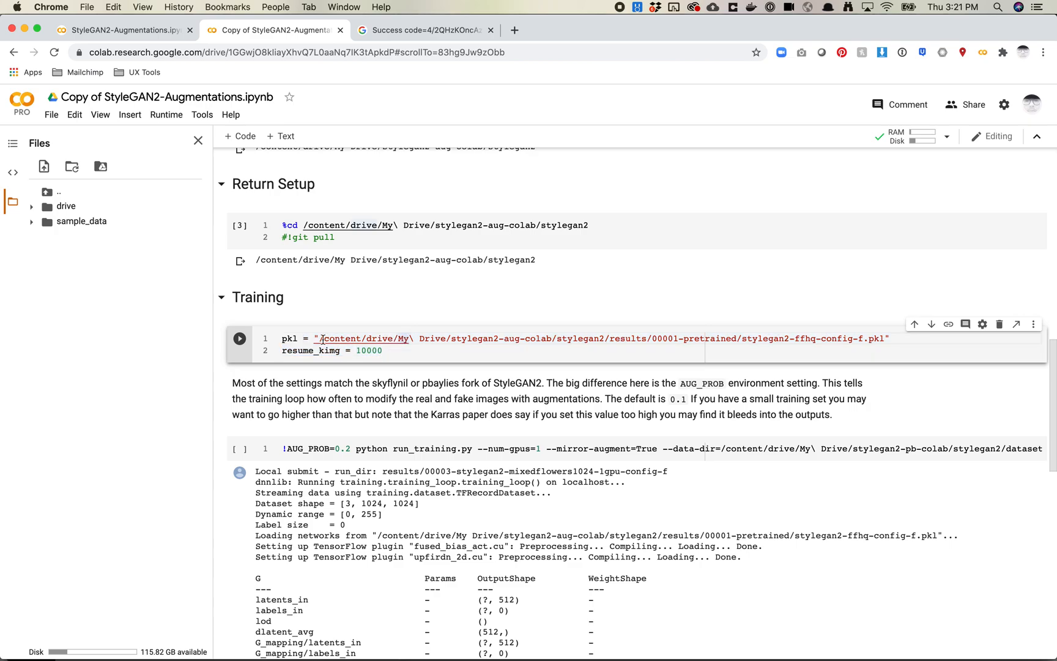
{"action": "left_click_drag", "start_coordinate": [321, 338], "coordinate": [876, 338]}
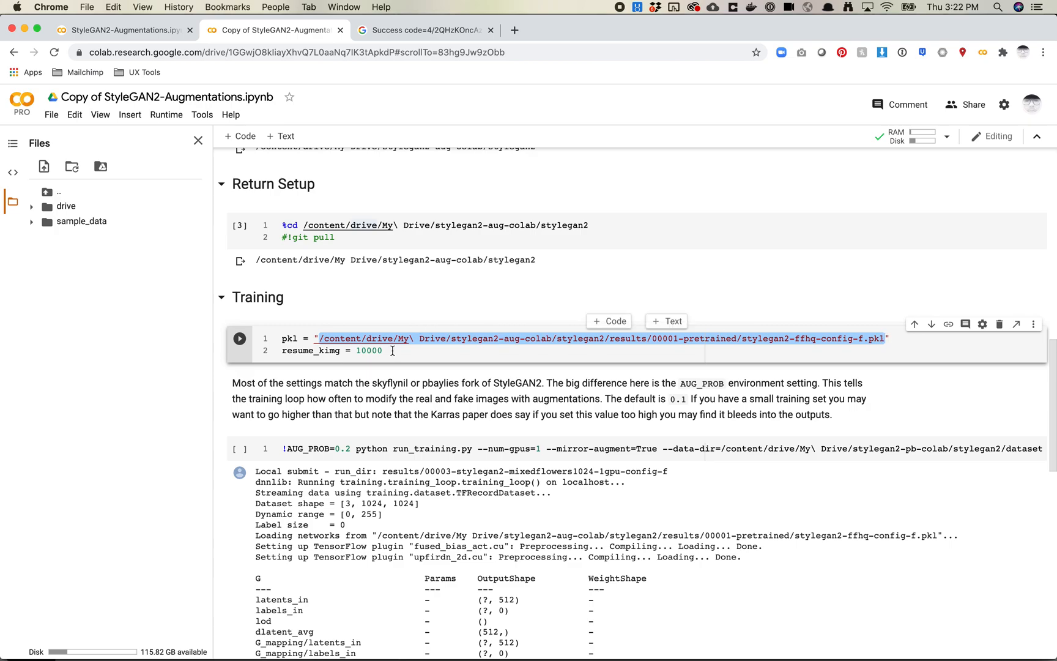
{"action": "double_click", "coordinate": [369, 351]}
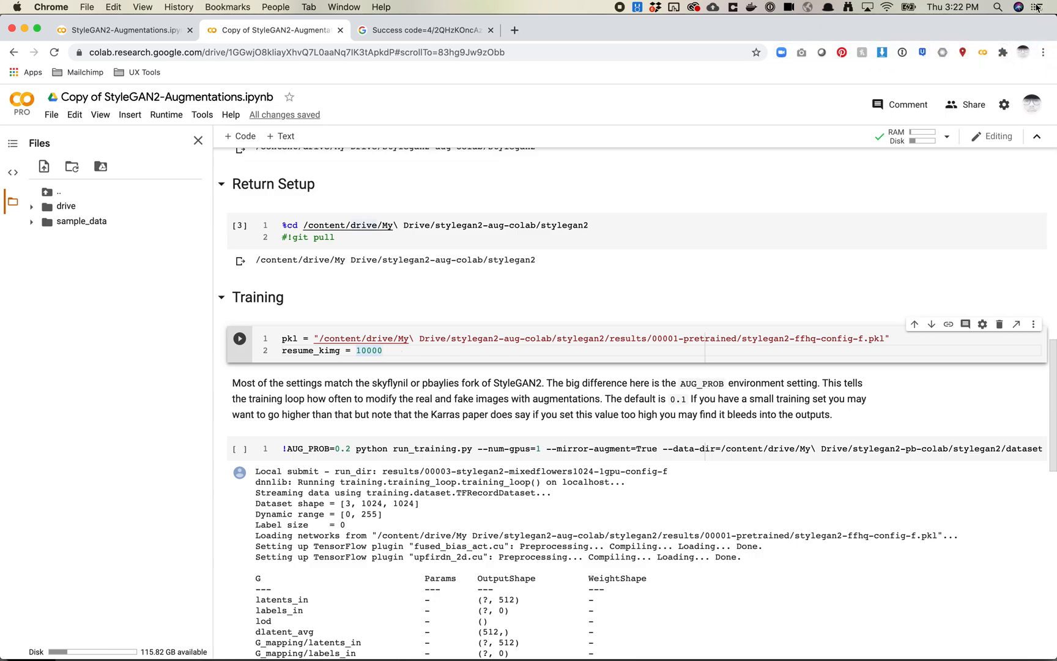
{"action": "mouse_move", "coordinate": [361, 338]}
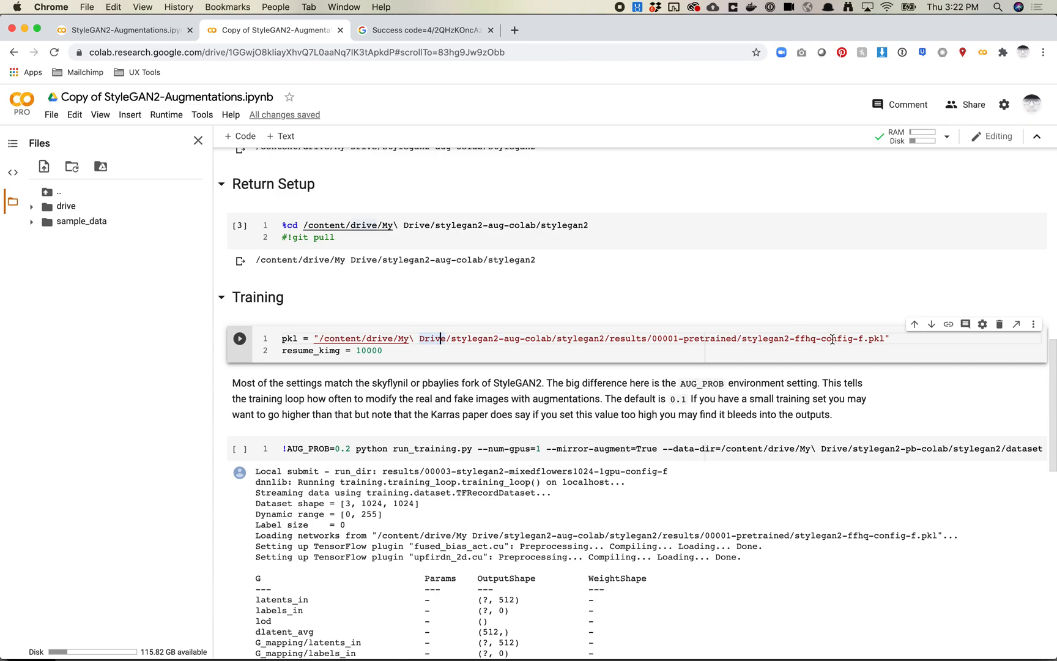
{"action": "double_click", "coordinate": [806, 339]}
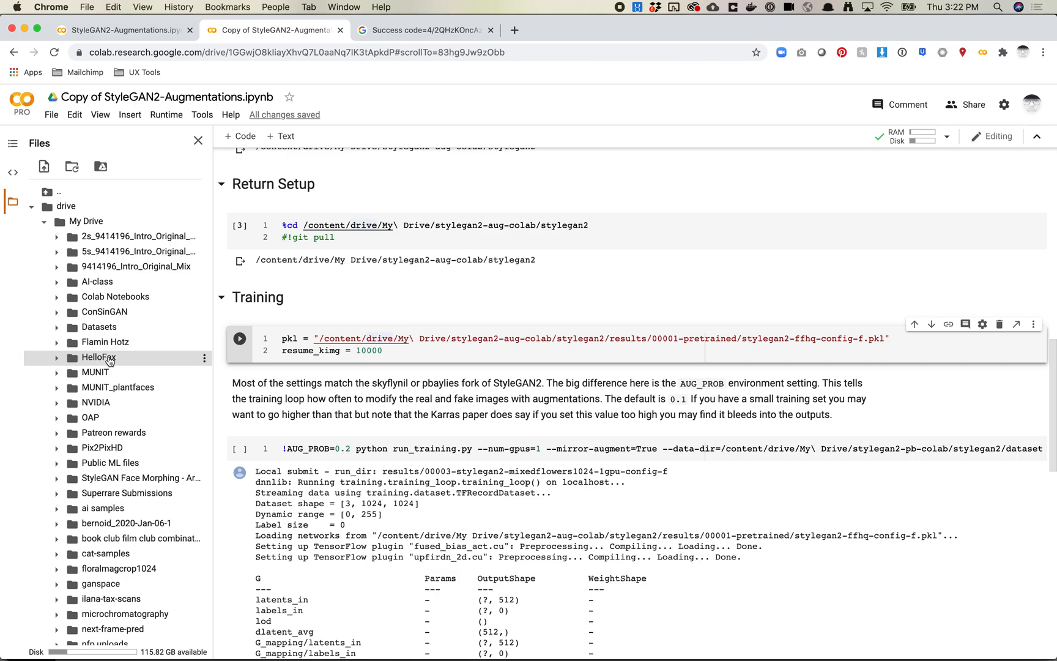
- Expand drive > My Drive > stylegan2-aug-colab > stylegan2 > results to the 00001-pretrained folder holding the ffhq pkl
{"action": "scroll", "scroll_direction": "down", "scroll_amount": 3}
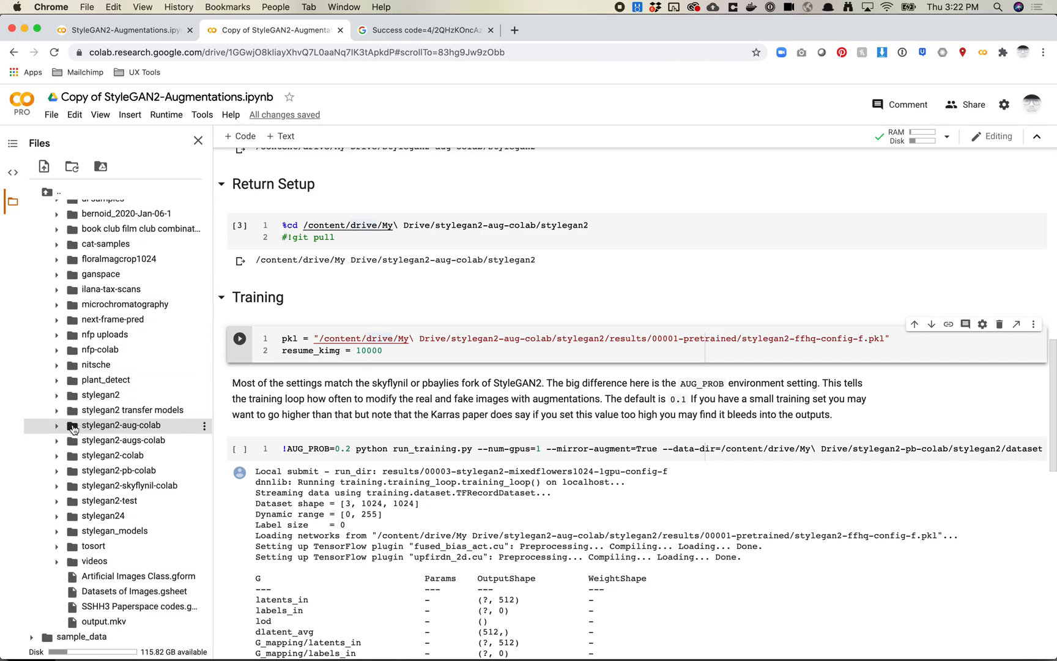
{"action": "left_click", "coordinate": [57, 425]}
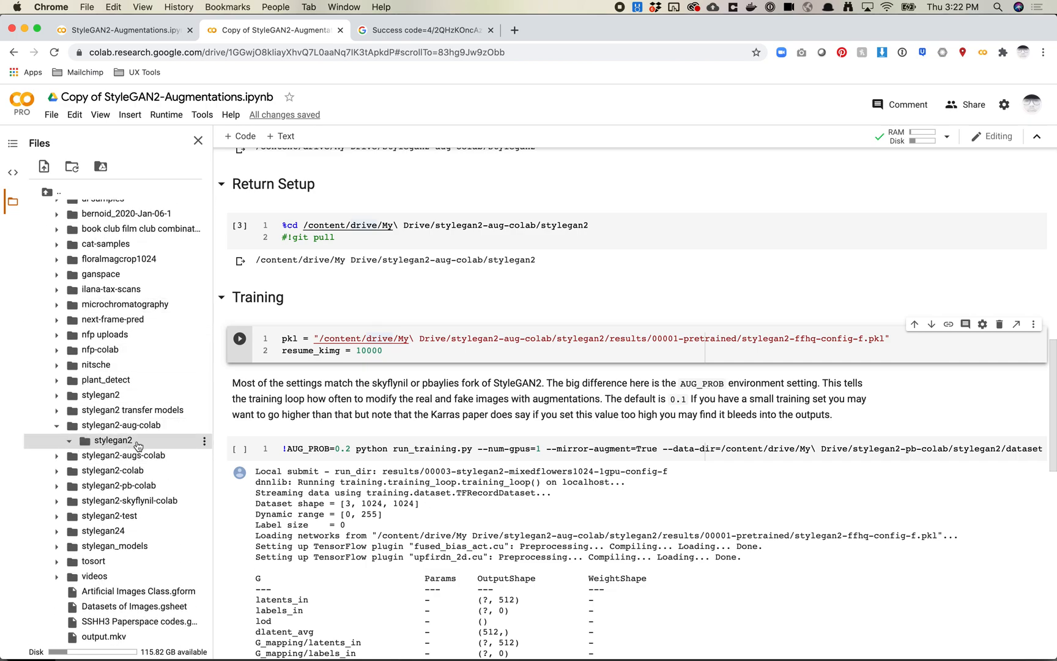
{"action": "left_click", "coordinate": [111, 441]}
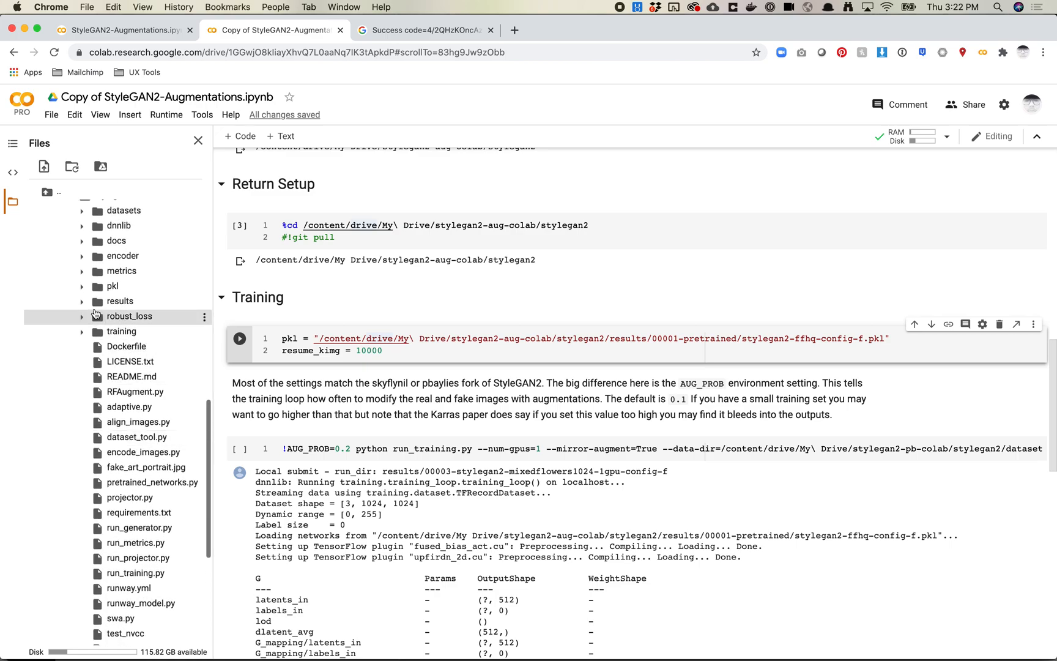
{"action": "left_click", "coordinate": [120, 301]}
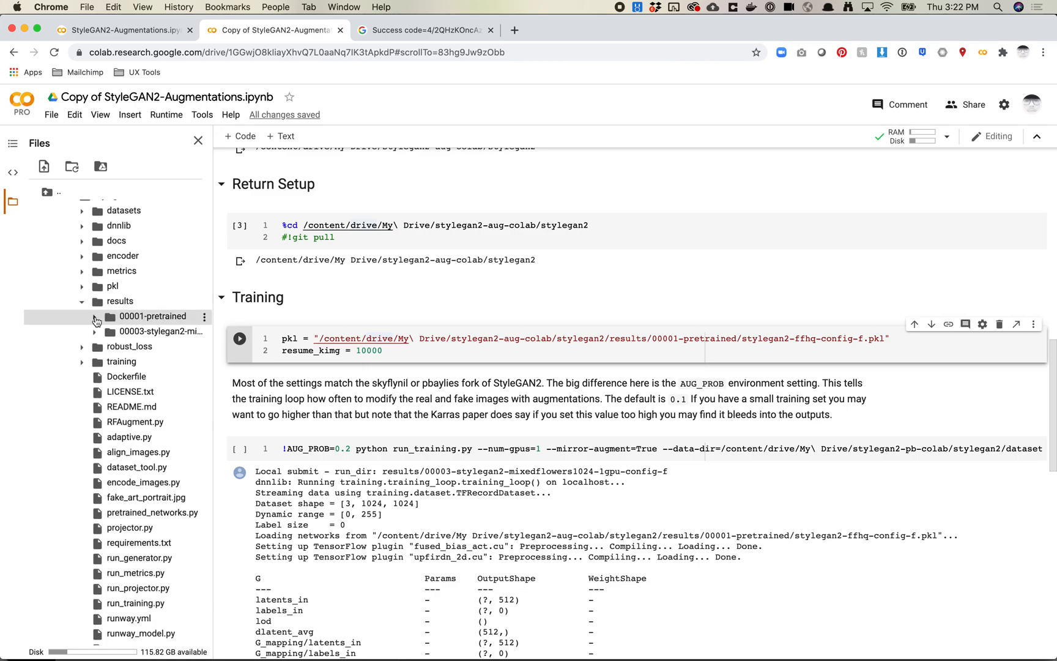
{"action": "right_click", "coordinate": [149, 331]}
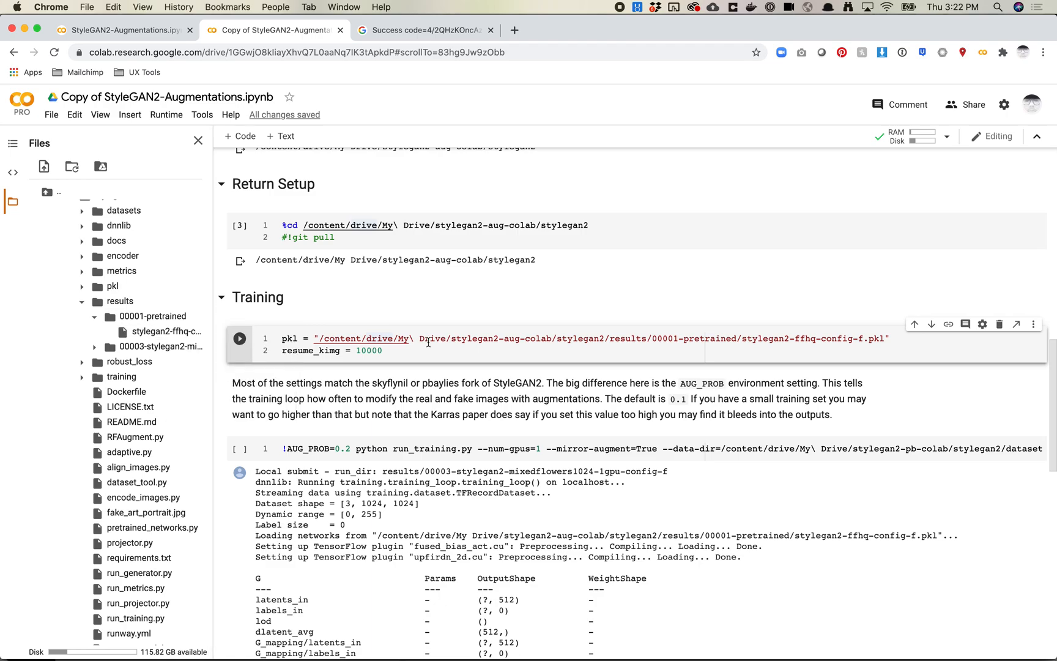
{"action": "left_click_drag", "start_coordinate": [339, 337], "coordinate": [840, 337]}
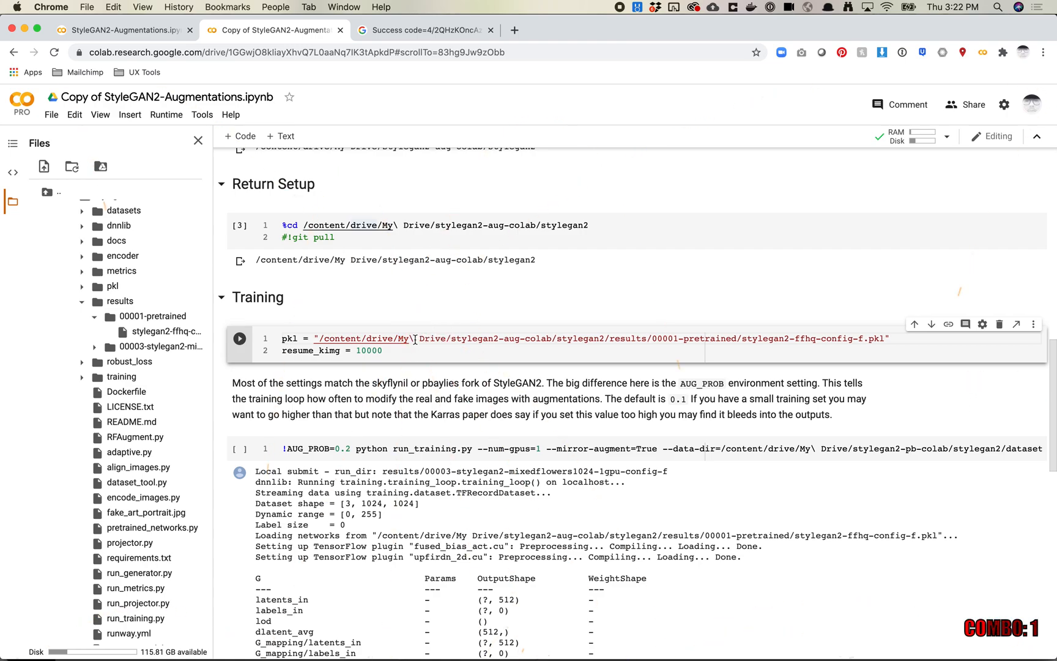
{"action": "mouse_move", "coordinate": [428, 339]}
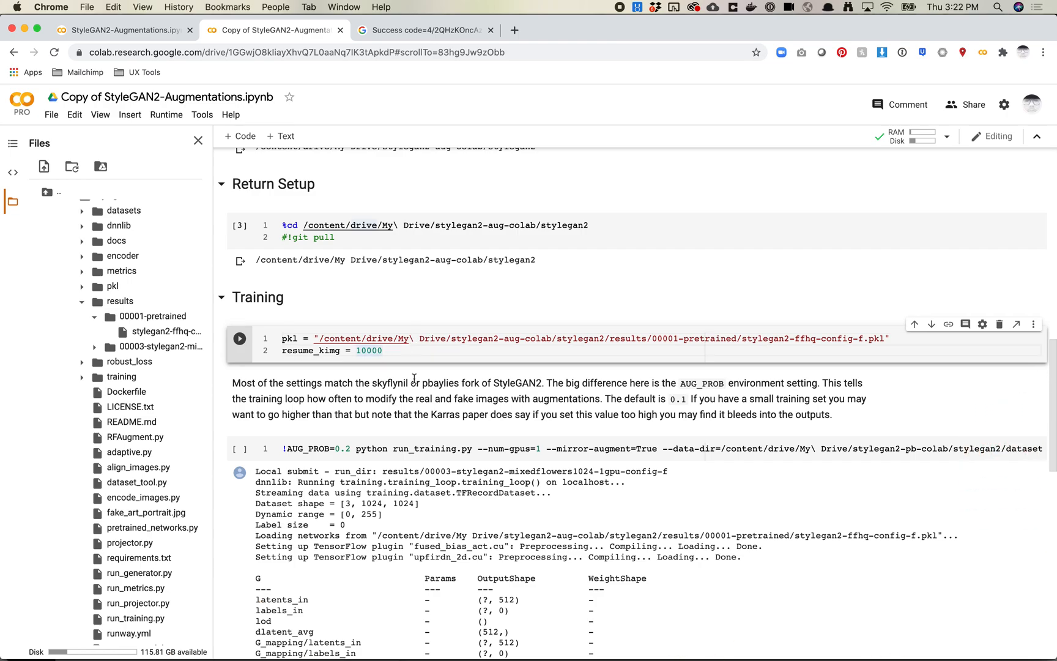
{"action": "scroll", "scroll_direction": "down", "scroll_amount": 3}
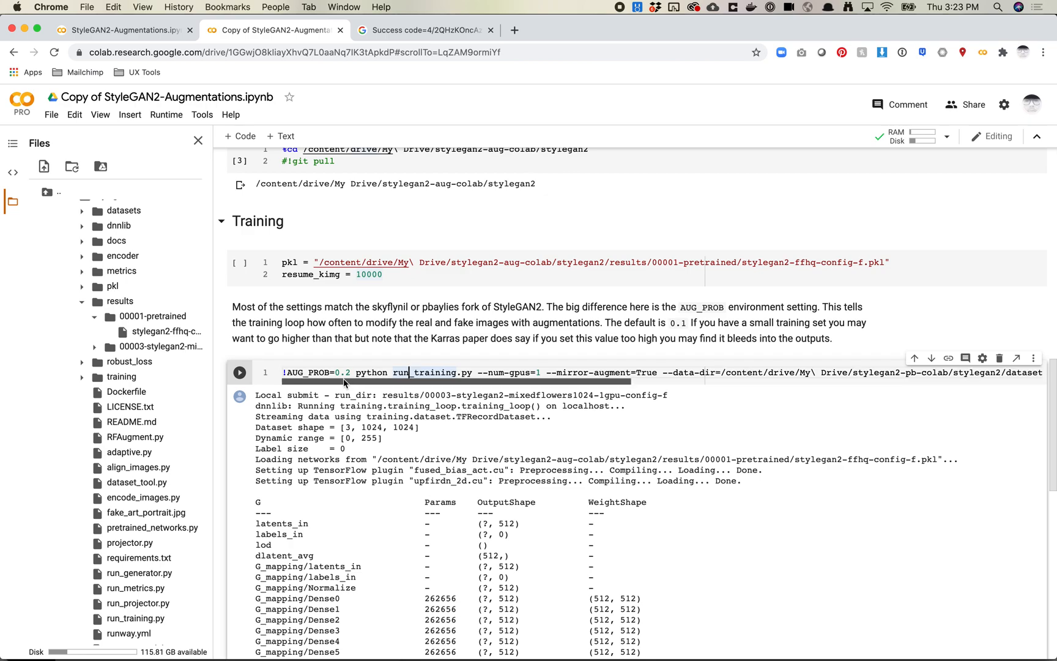
- Edit the training command so it reads AUG_PROB=0.2
{"action": "double_click", "coordinate": [342, 372]}
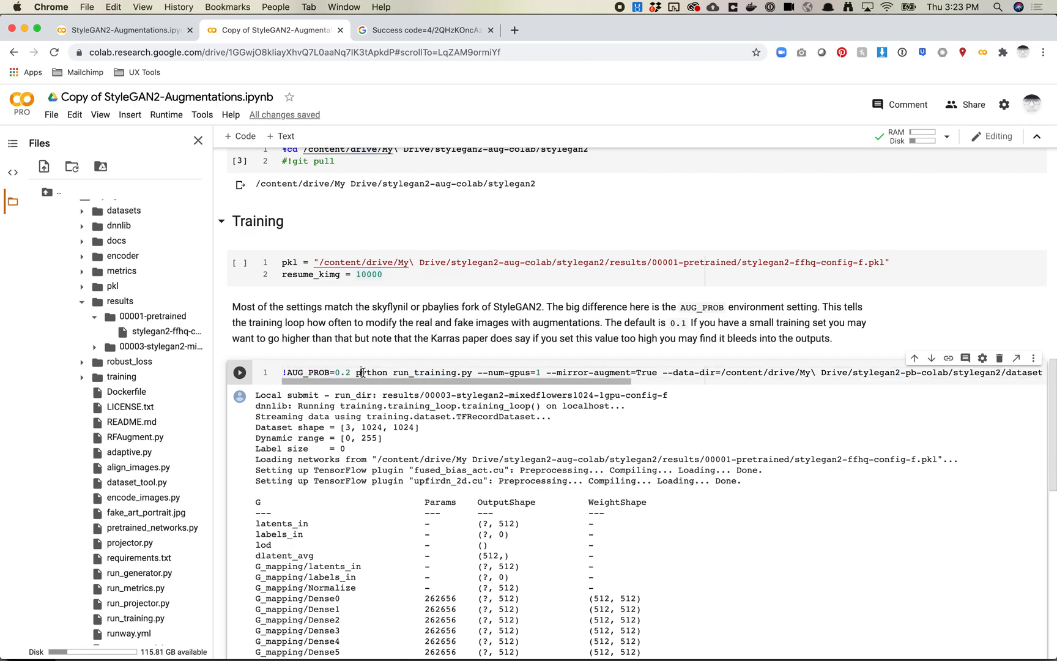
{"action": "double_click", "coordinate": [317, 372]}
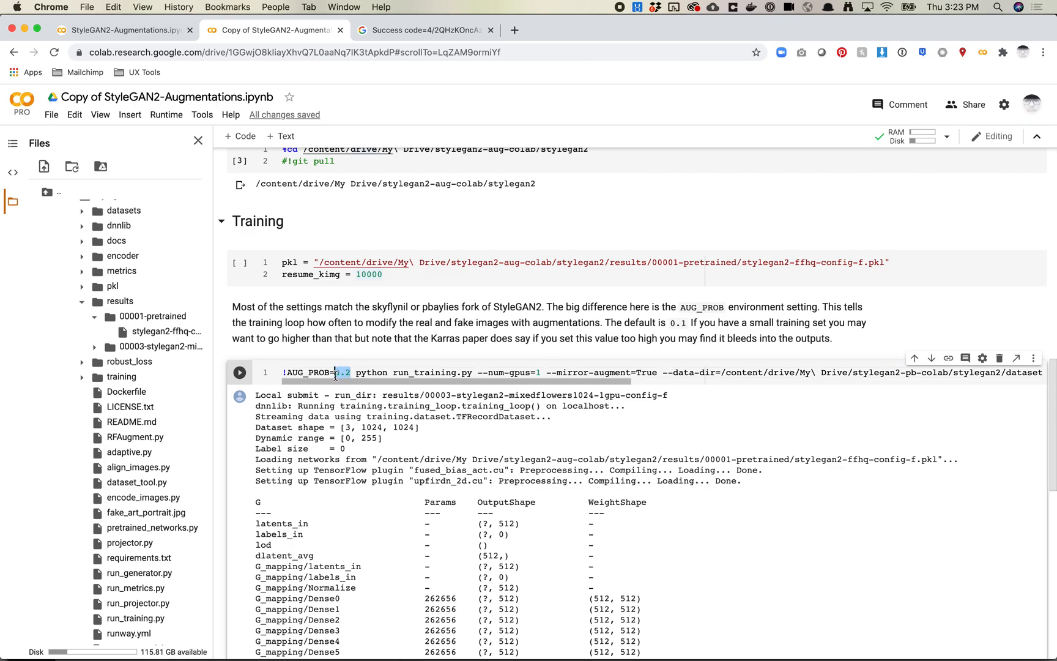
{"action": "left_click", "coordinate": [335, 372]}
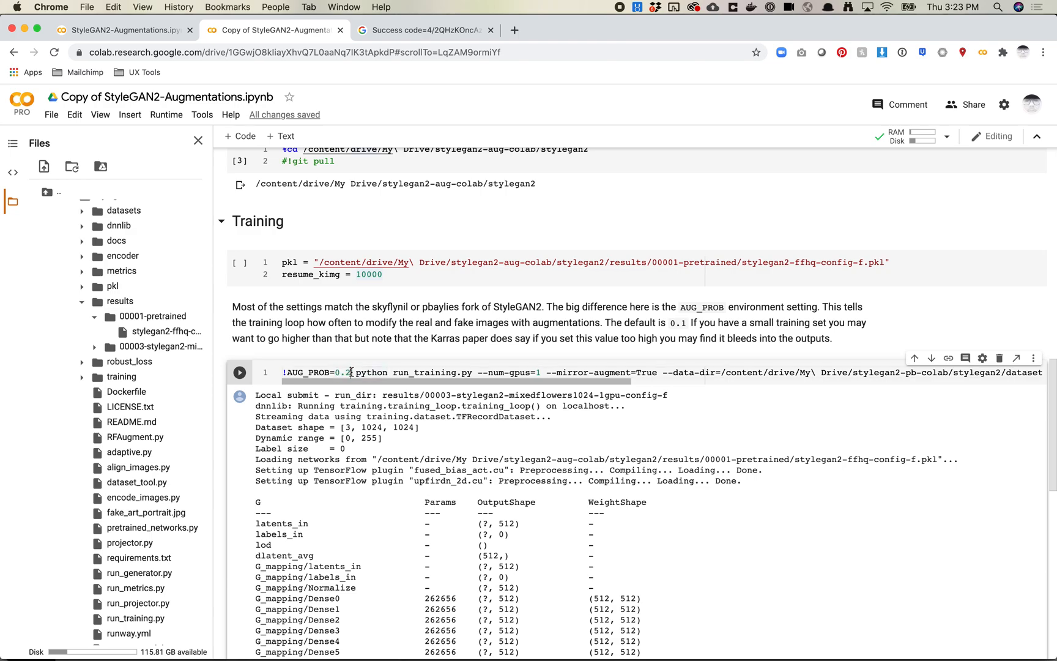
{"action": "double_click", "coordinate": [342, 372]}
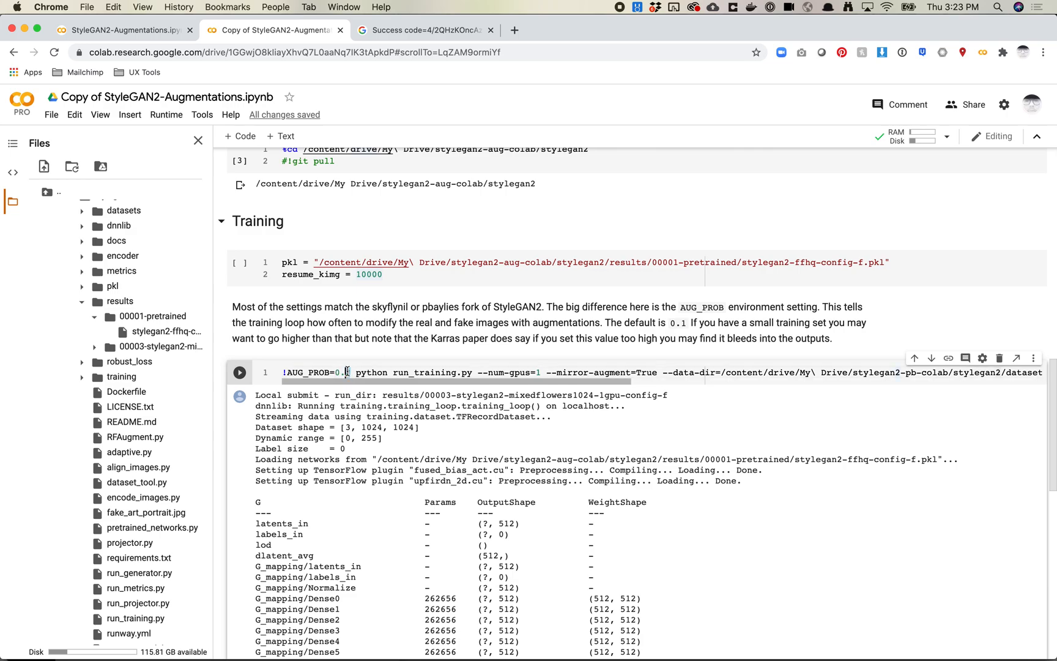
{"action": "type", "text": "2"}
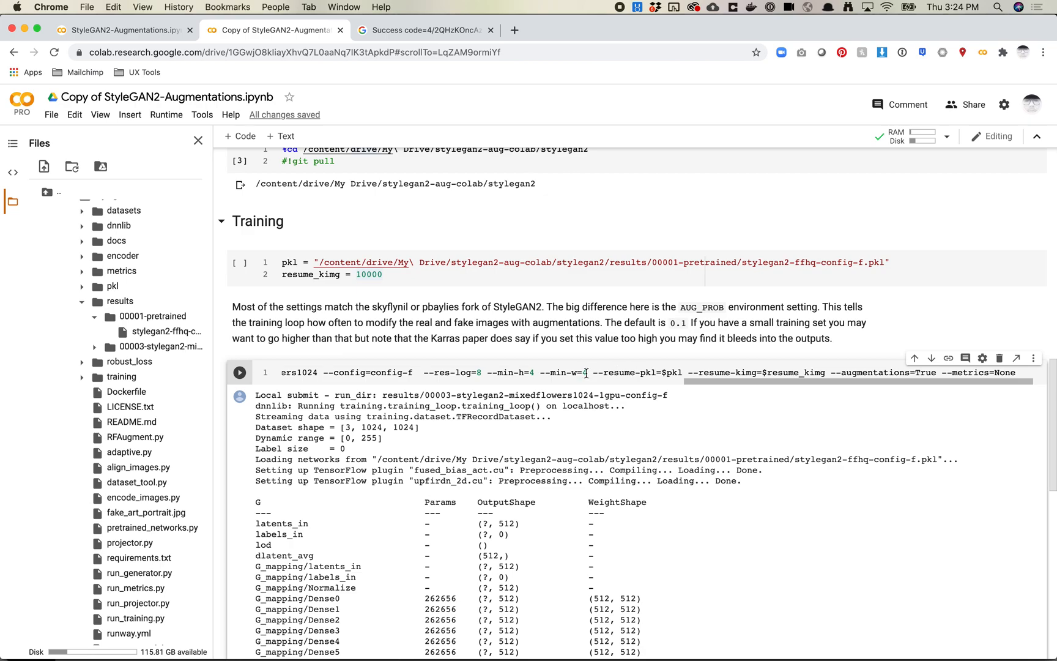
{"action": "double_click", "coordinate": [563, 372]}
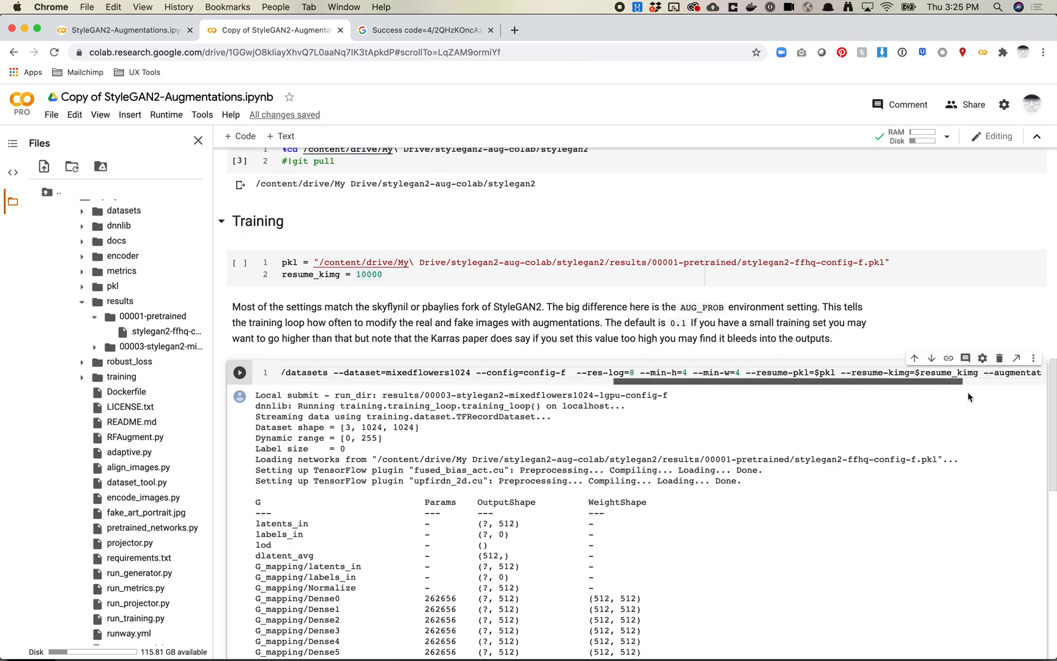
{"action": "scroll", "scroll_direction": "right", "scroll_amount": 3}
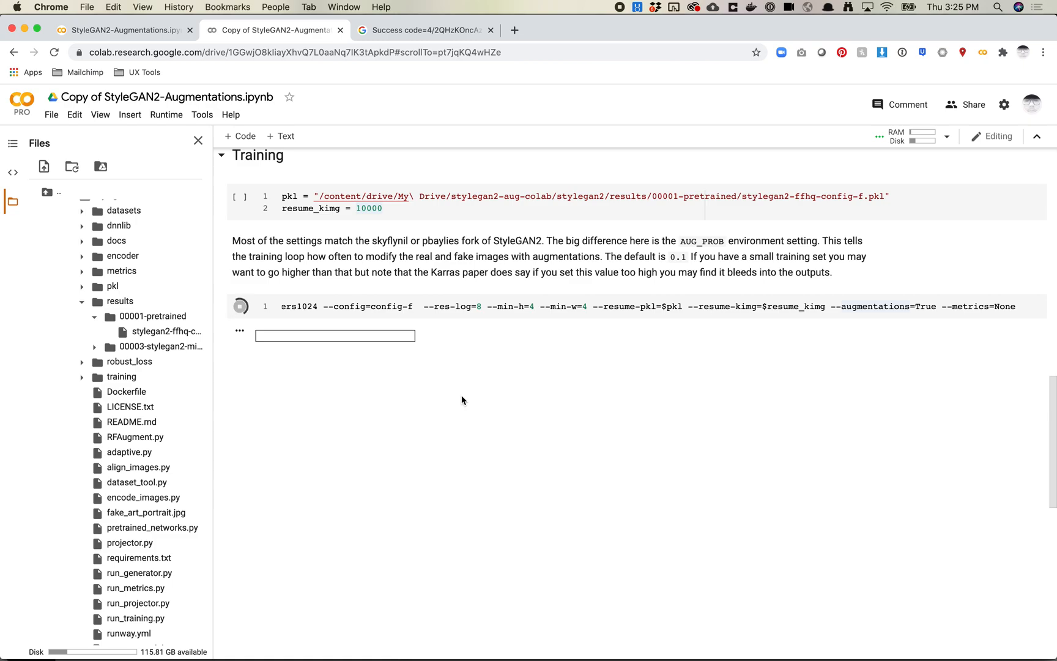
- Run the pkl/resume_kimg cell, then rerun the training command so it submits to results/00004-stylegan2-mixedflowers1024
{"action": "left_click", "coordinate": [240, 306]}
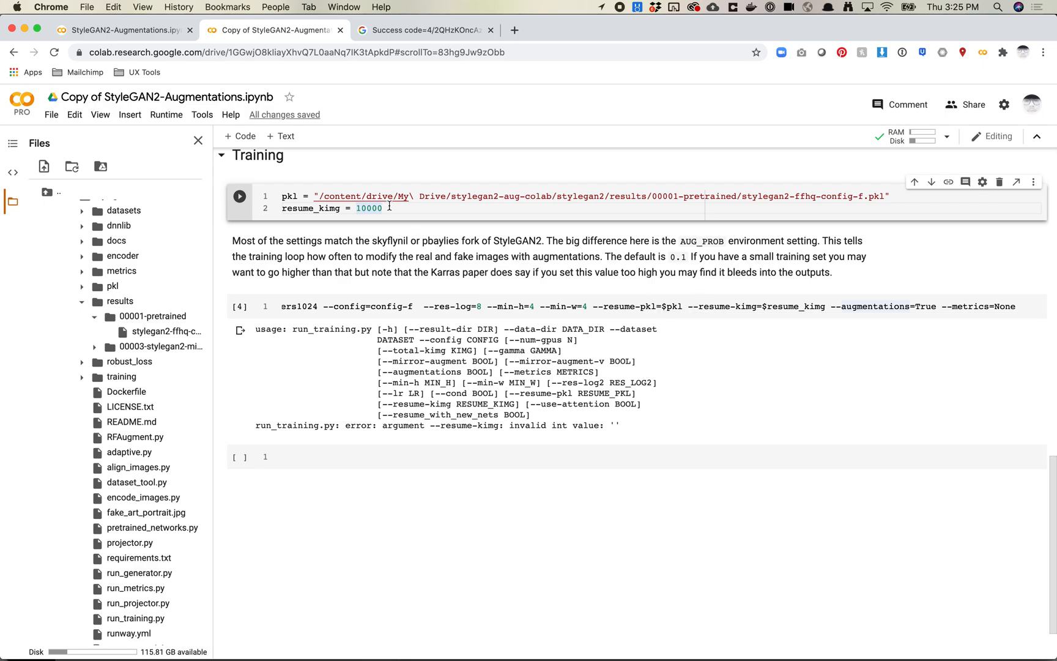
{"action": "left_click", "coordinate": [240, 195]}
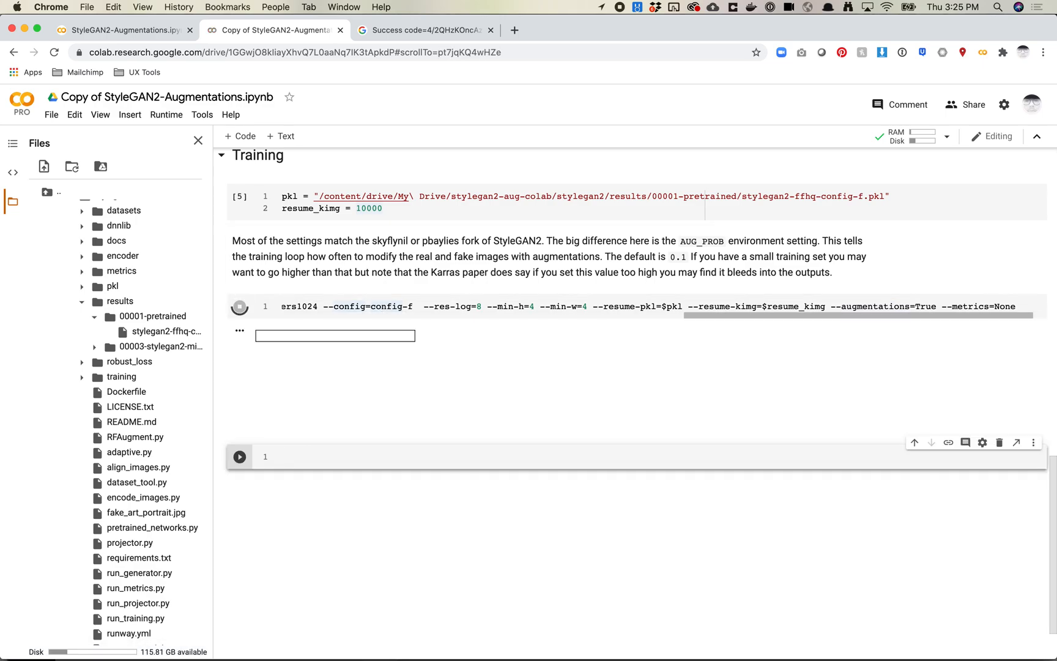
{"action": "left_click", "coordinate": [240, 306]}
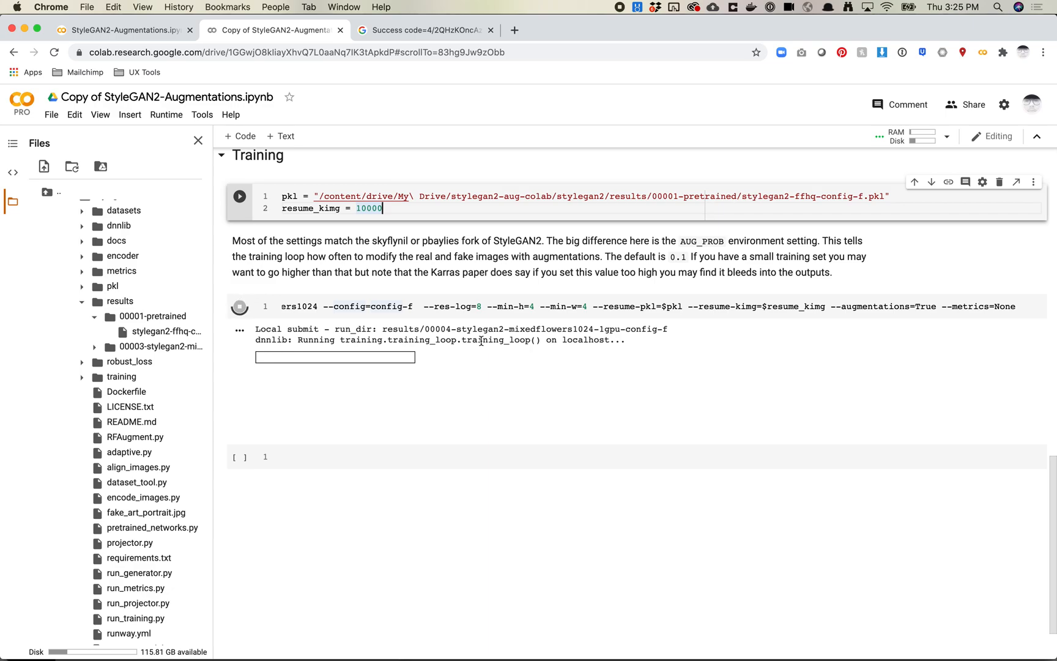
{"action": "mouse_move", "coordinate": [509, 371]}
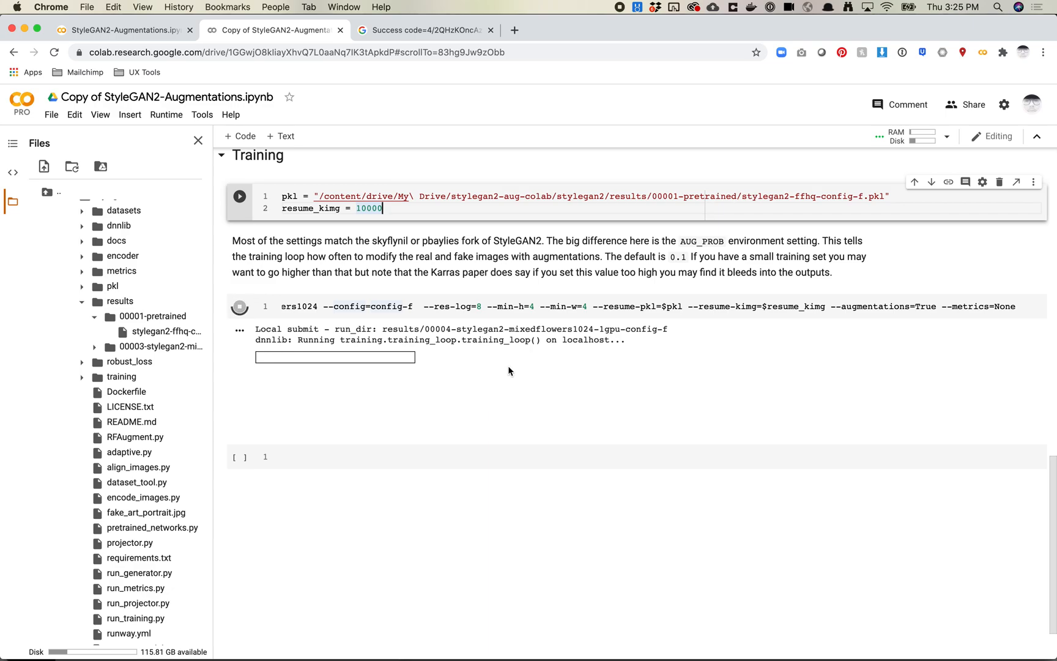
{"action": "mouse_move", "coordinate": [369, 355]}
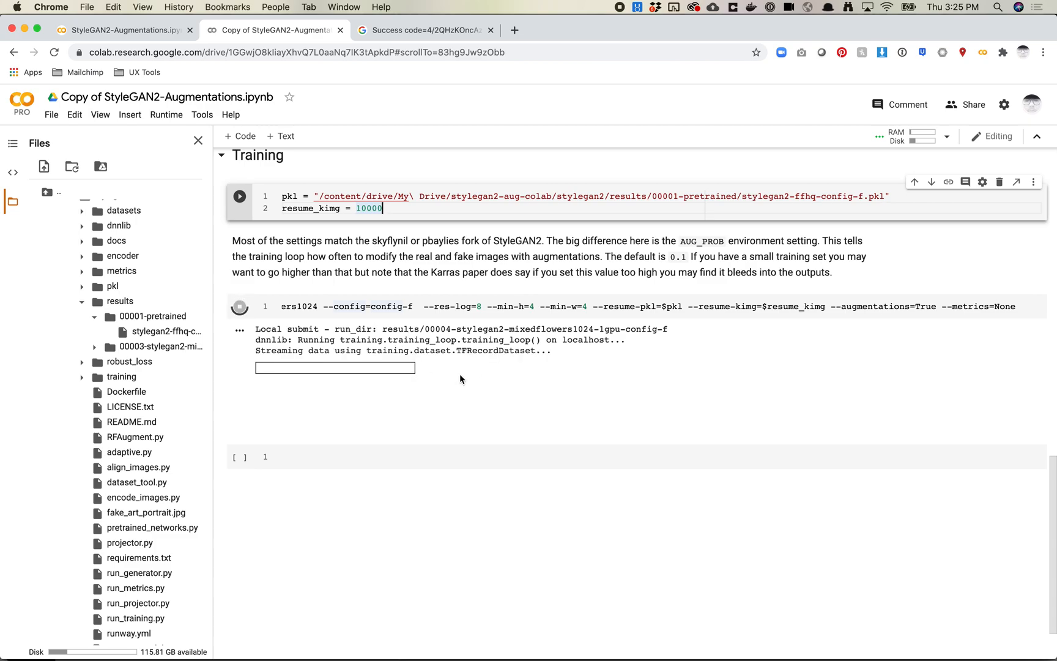
{"action": "mouse_move", "coordinate": [400, 360]}
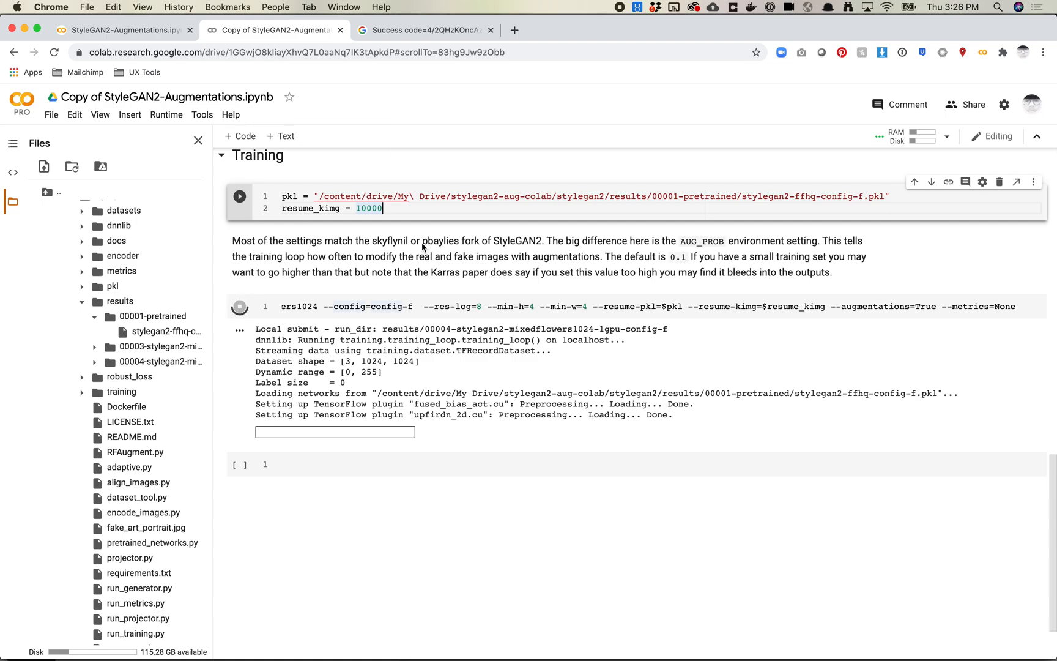
- Wait while training loads the 1024×1024 dataset and the pretrained FFHQ network
{"action": "double_click", "coordinate": [496, 404]}
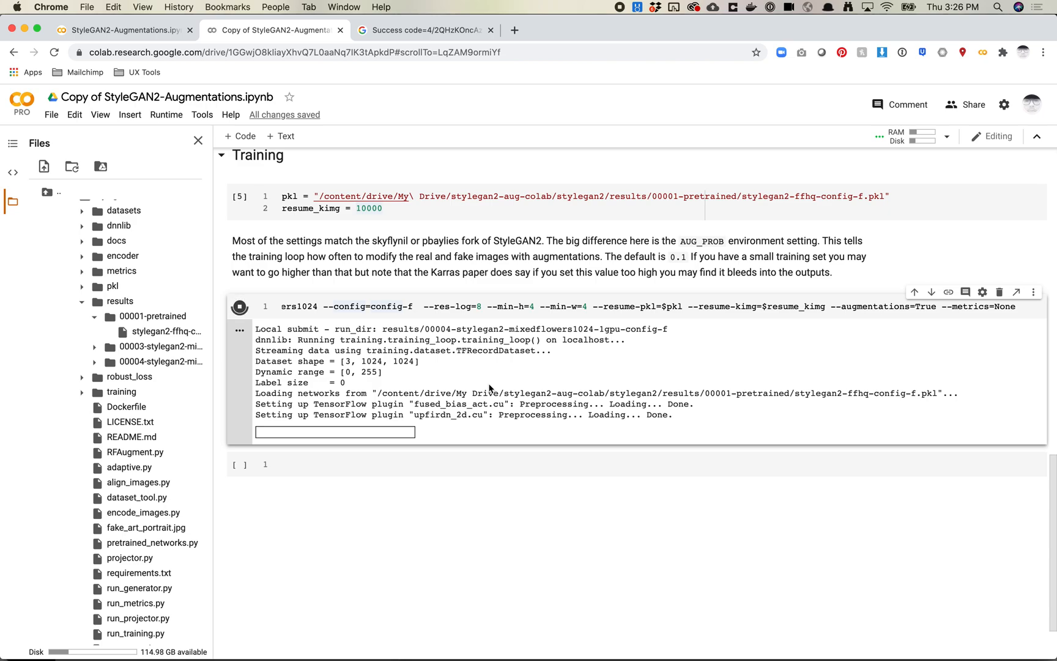
- Scroll the training output past the layer table to the augment probability 0.2 and POLICY random lines
{"action": "scroll", "scroll_direction": "down", "scroll_amount": 3}
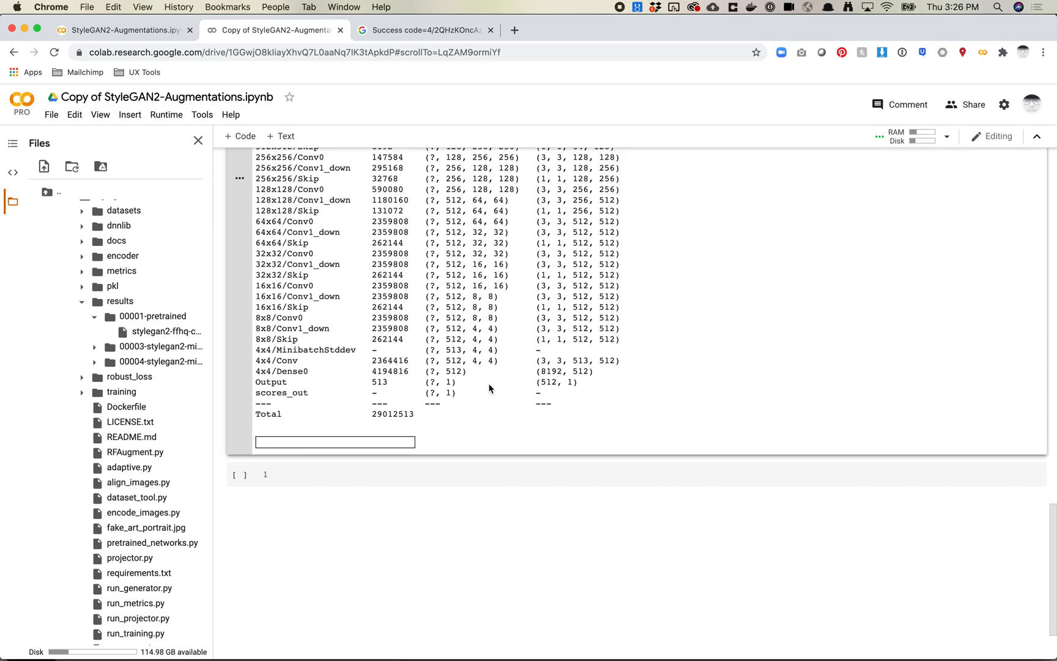
{"action": "scroll", "scroll_direction": "down", "scroll_amount": 3}
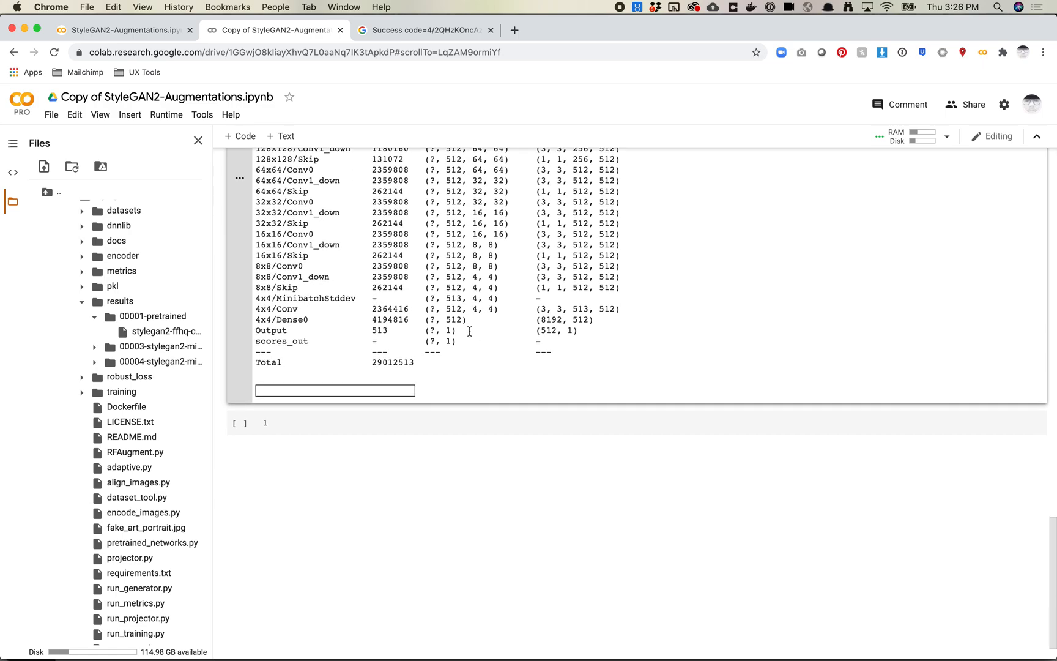
{"action": "mouse_move", "coordinate": [364, 349]}
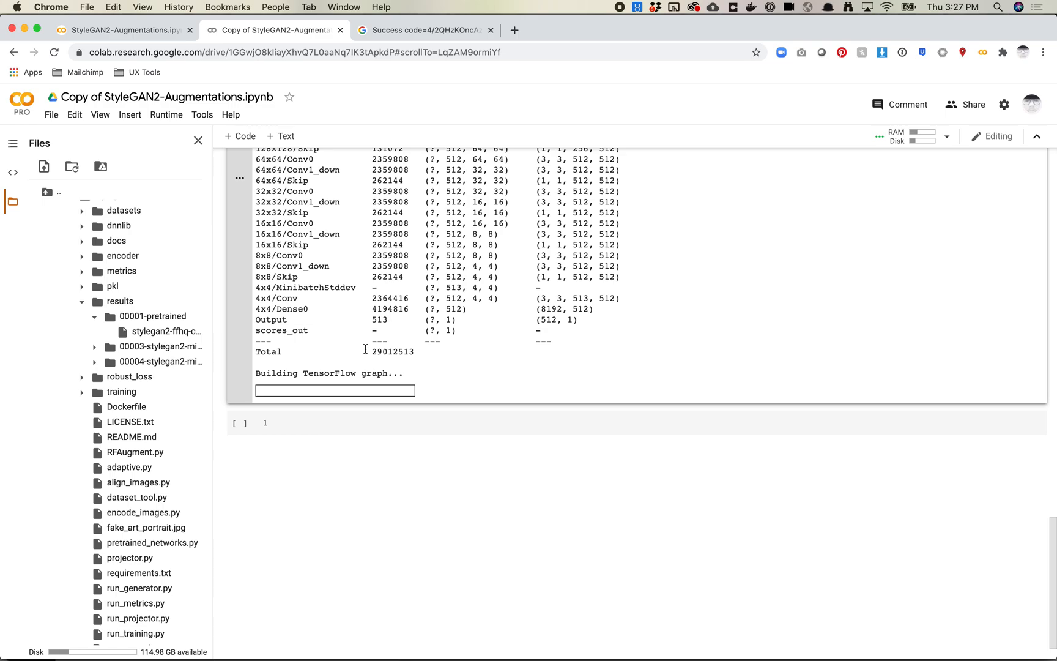
{"action": "scroll", "scroll_direction": "down", "scroll_amount": 3}
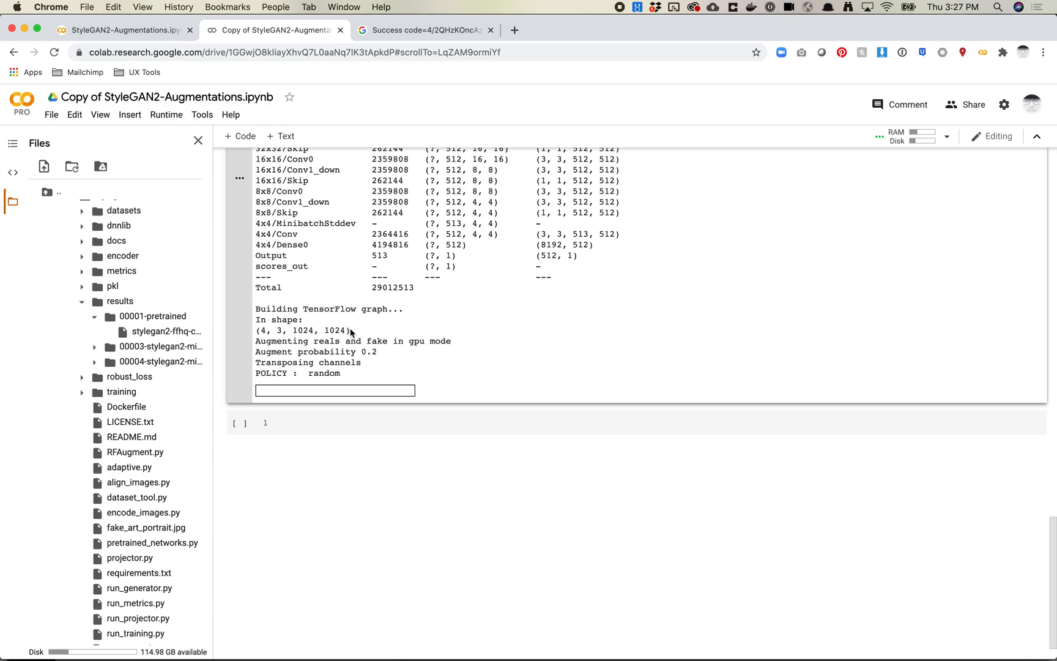
{"action": "scroll", "scroll_direction": "down", "scroll_amount": 3}
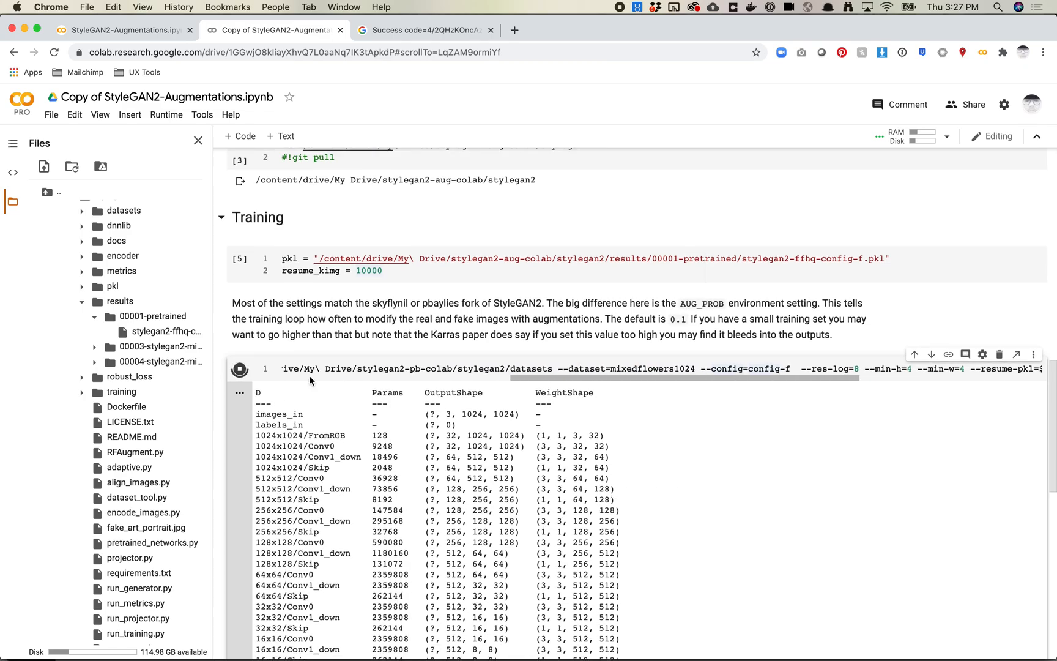
{"action": "scroll", "scroll_direction": "down", "scroll_amount": 3}
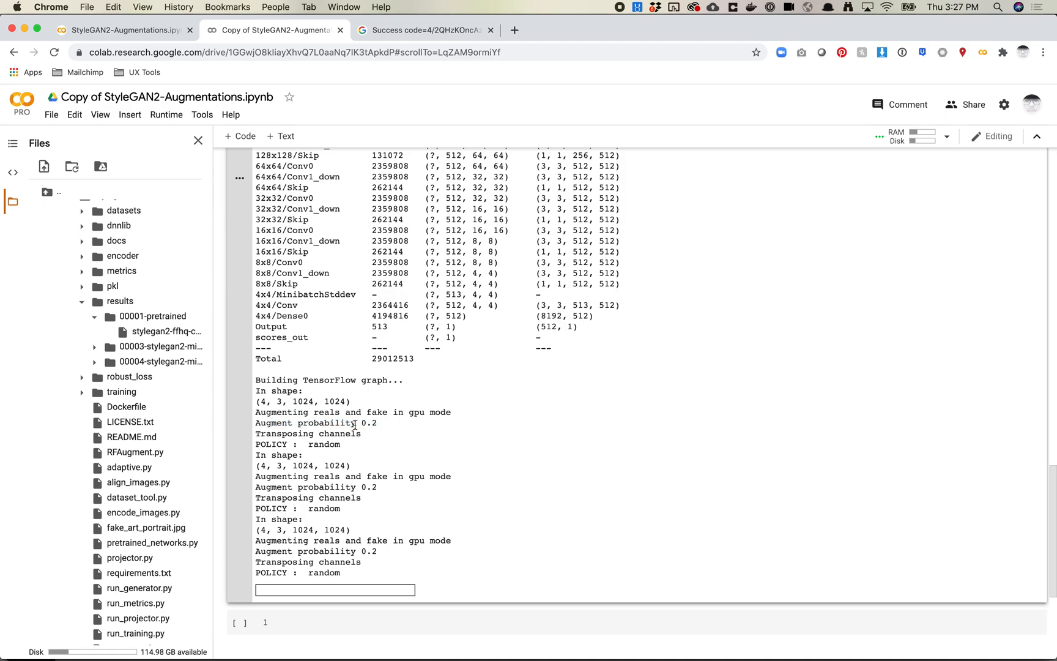
{"action": "scroll", "scroll_direction": "down", "scroll_amount": 3}
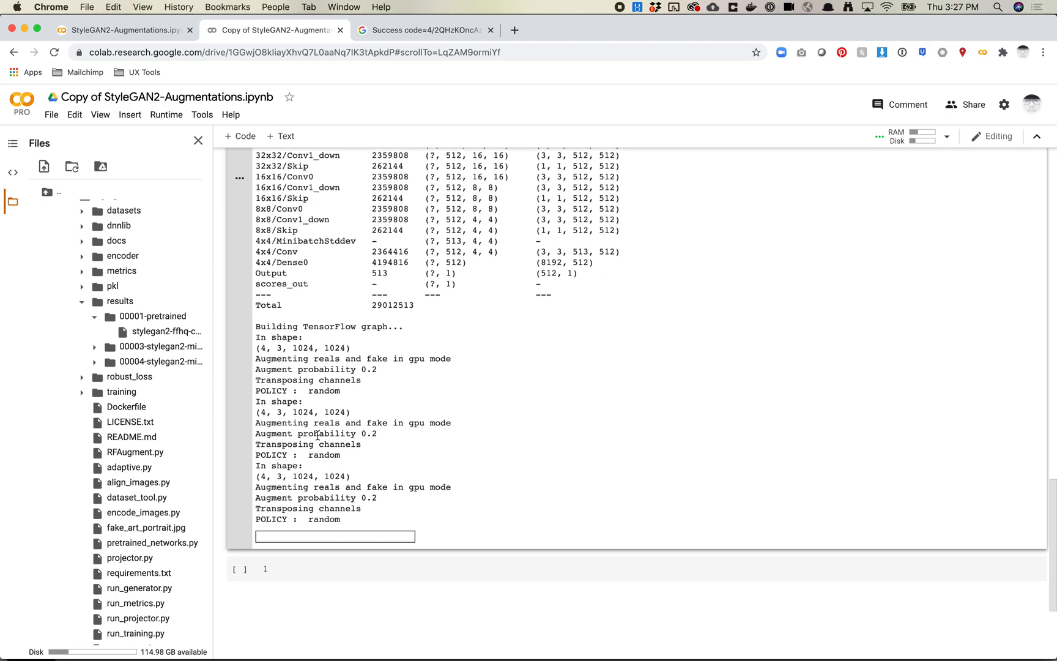
{"action": "scroll", "scroll_direction": "down", "scroll_amount": 3}
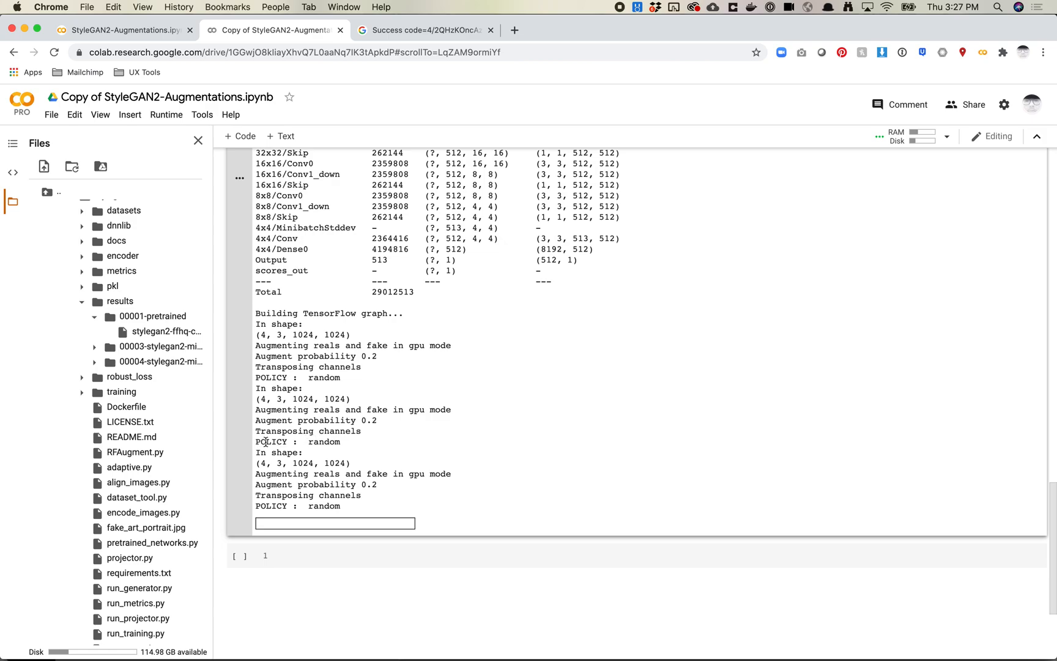
{"action": "double_click", "coordinate": [299, 442]}
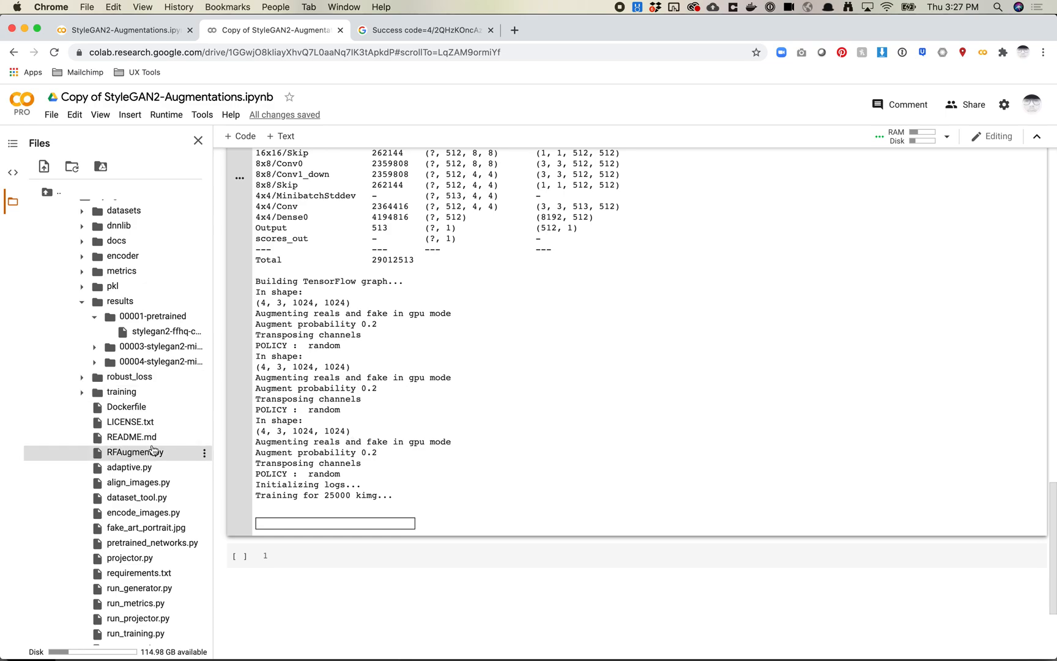
{"action": "mouse_move", "coordinate": [134, 452]}
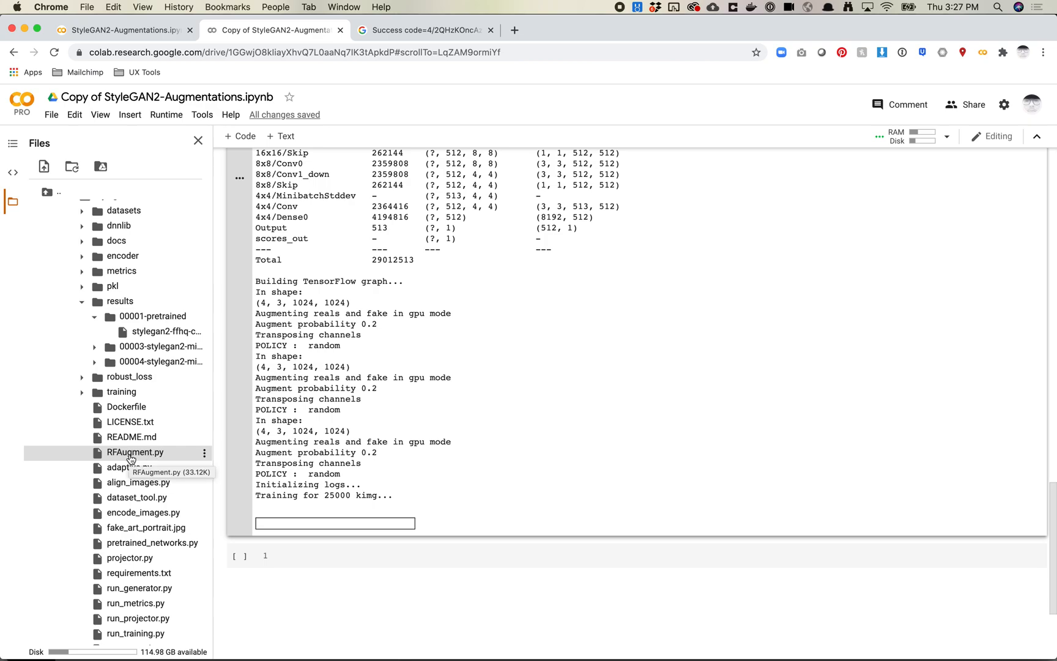
- Open RFAugment.py from the Files pane beside the notebook and scroll into its source
{"action": "double_click", "coordinate": [135, 453]}
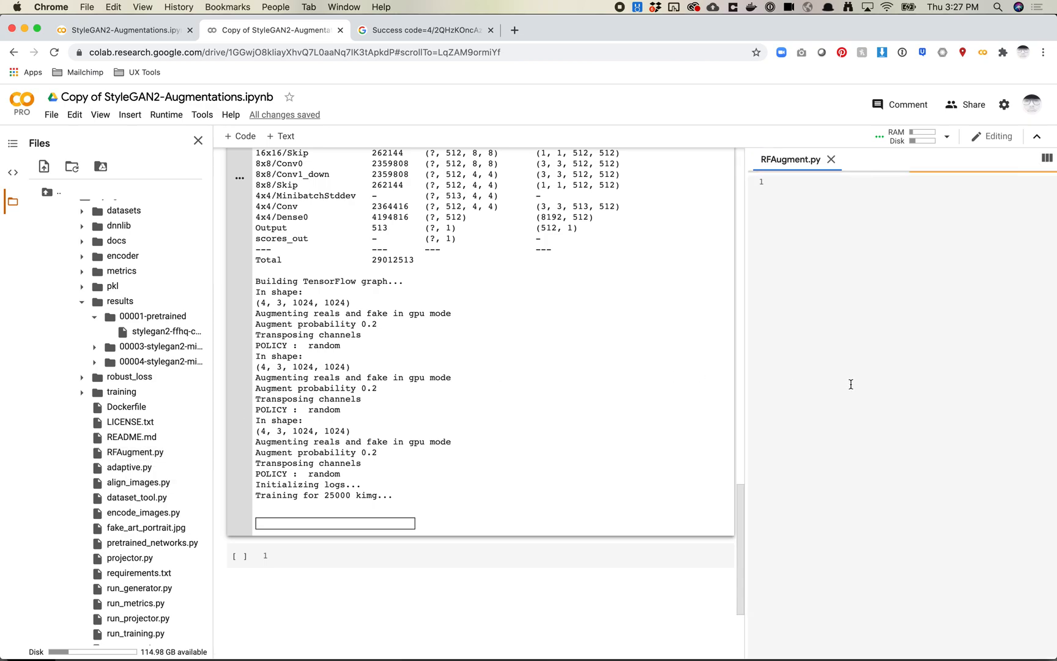
{"action": "scroll", "scroll_direction": "down", "scroll_amount": 3}
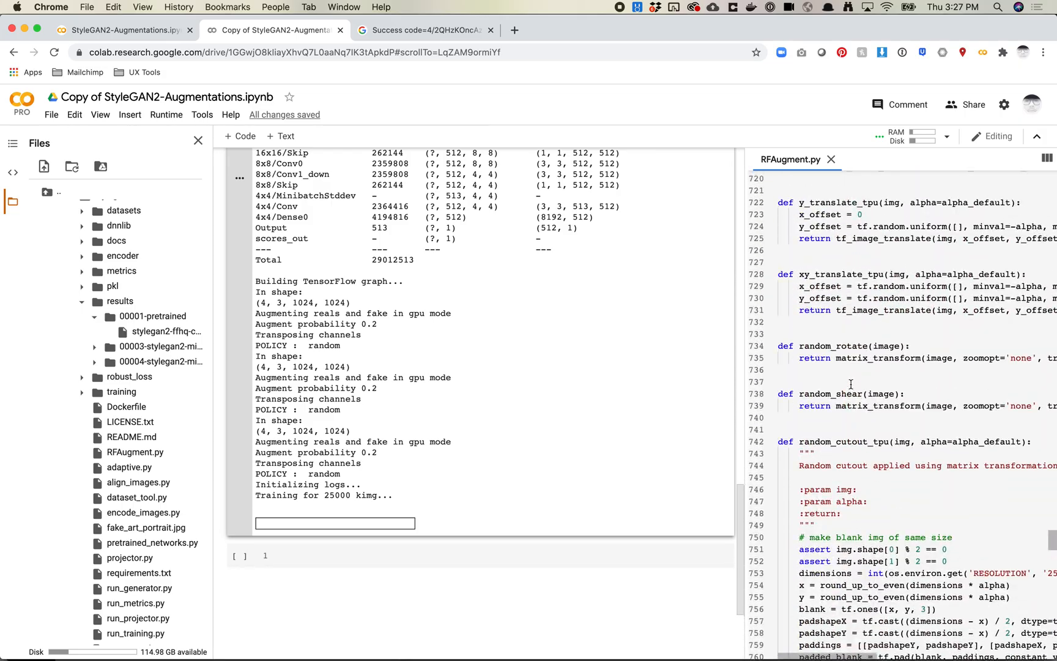
{"action": "scroll", "scroll_direction": "down", "scroll_amount": 3}
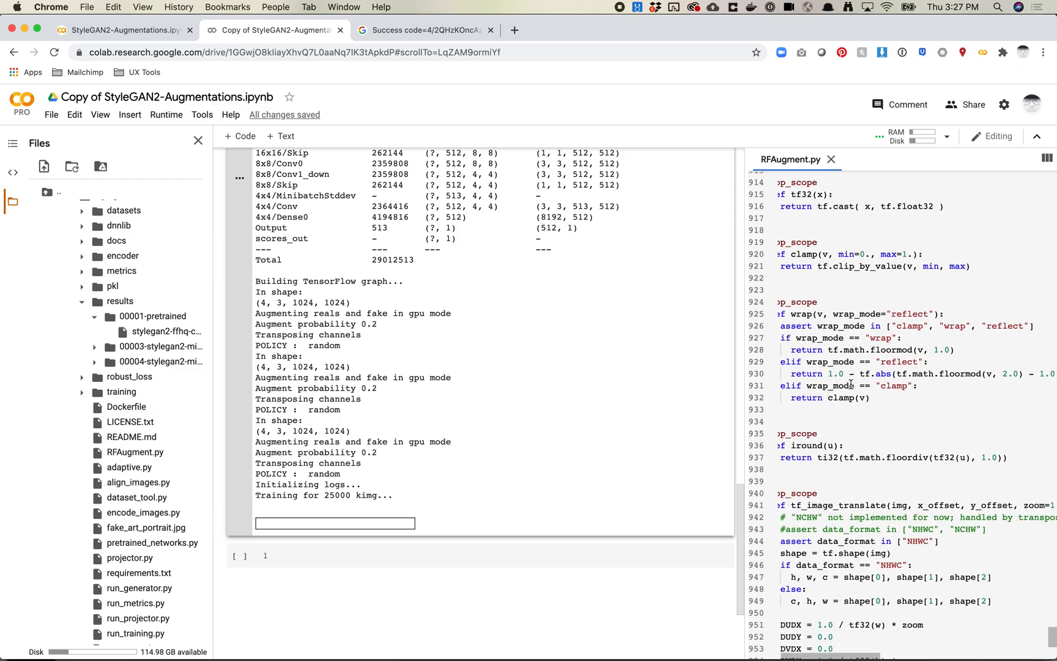
{"action": "scroll", "scroll_direction": "down", "scroll_amount": 3}
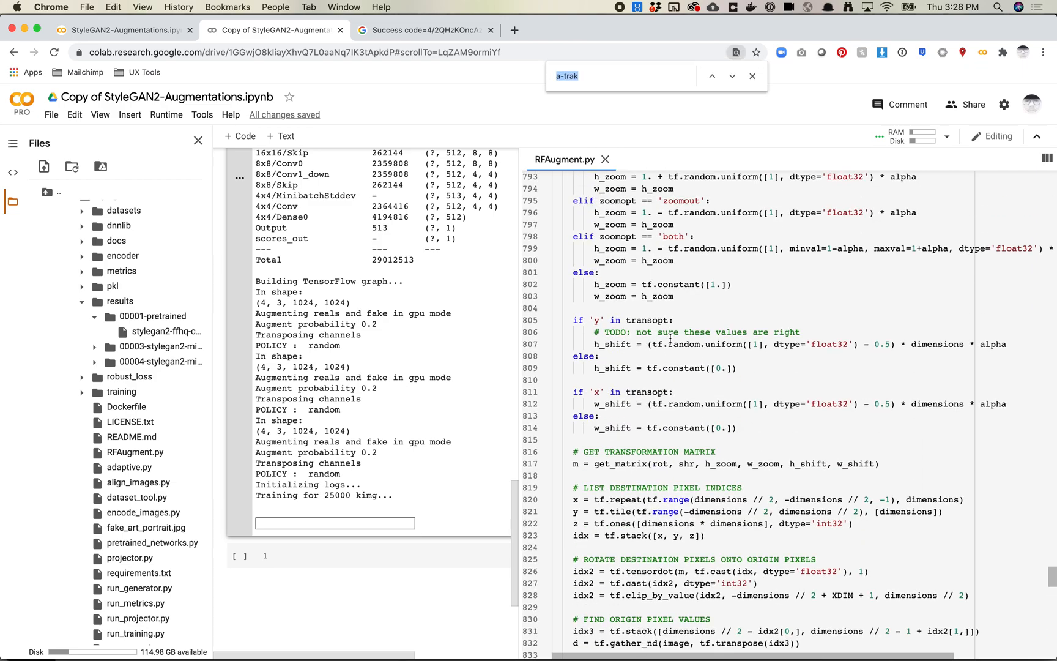
- Search RFAugment.py for 'policy' and step through the matches in the augment function
{"action": "type", "text": "poli"}
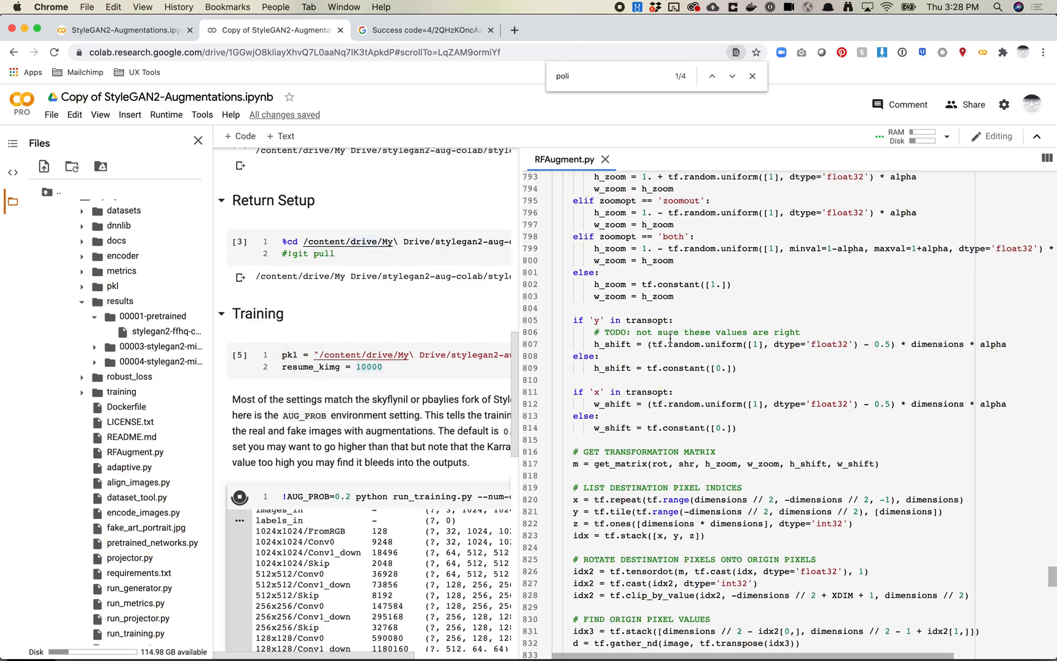
{"action": "left_click", "coordinate": [732, 76]}
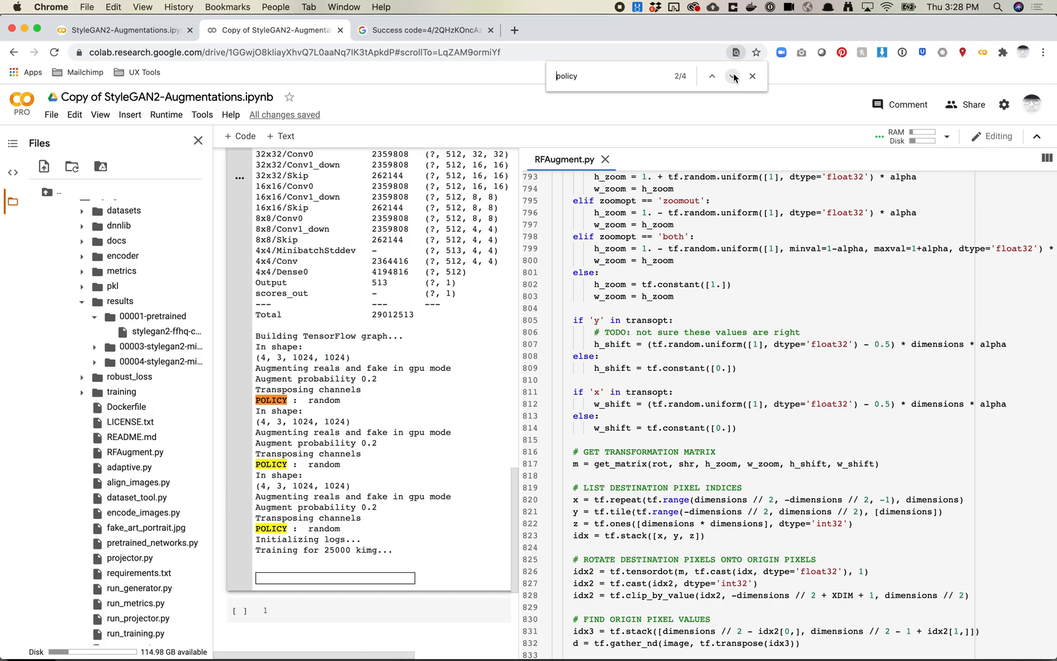
{"action": "left_click", "coordinate": [732, 76]}
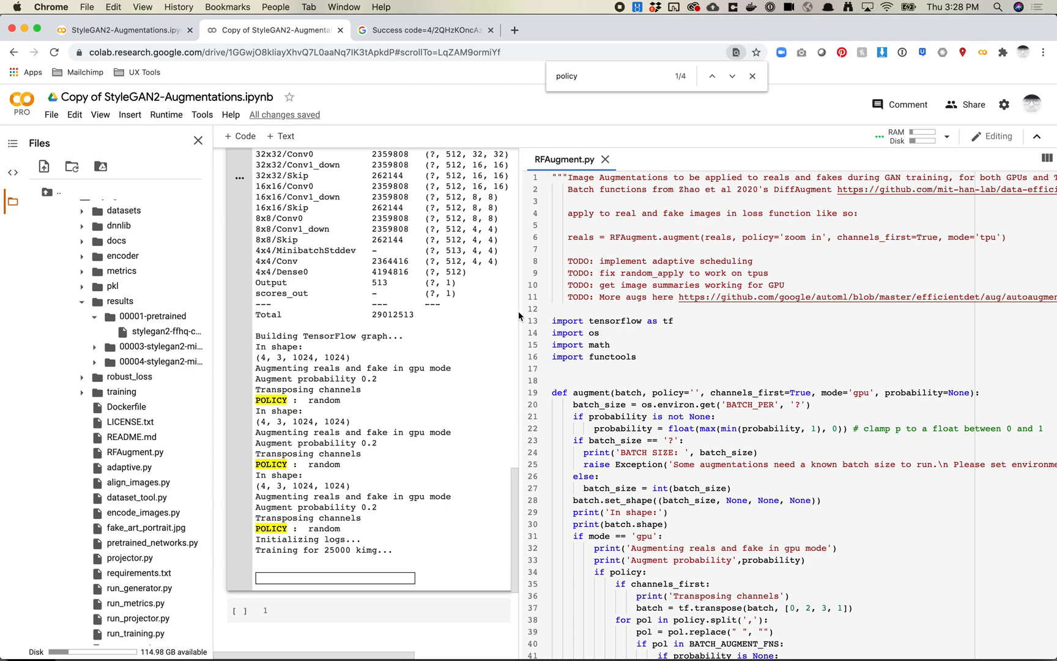
{"action": "mouse_move", "coordinate": [520, 315]}
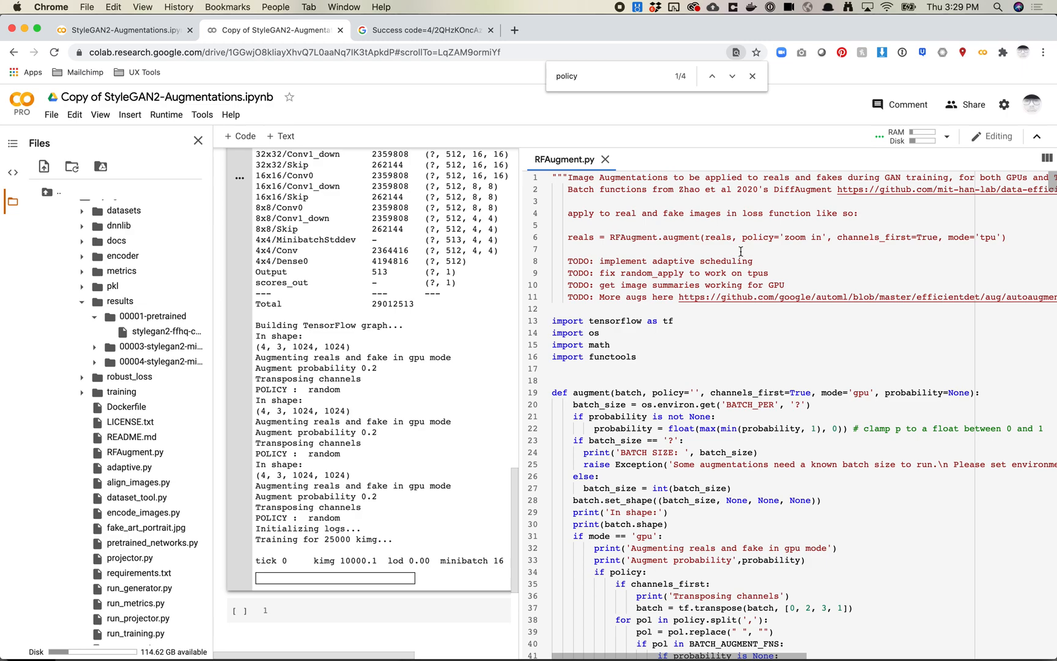
{"action": "mouse_move", "coordinate": [740, 252]}
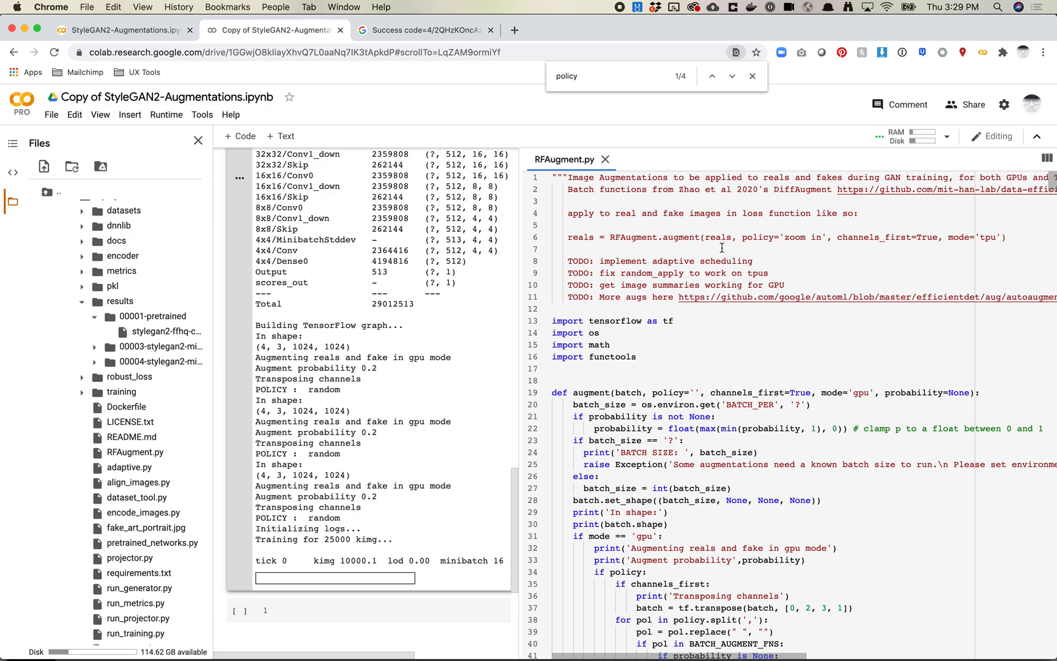